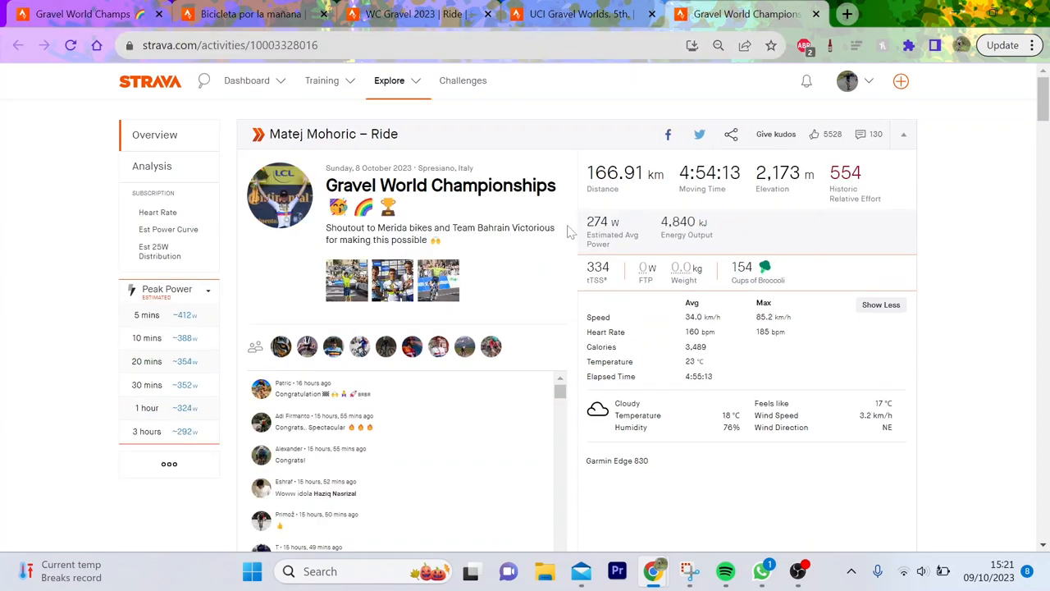
mouse_move(573, 14)
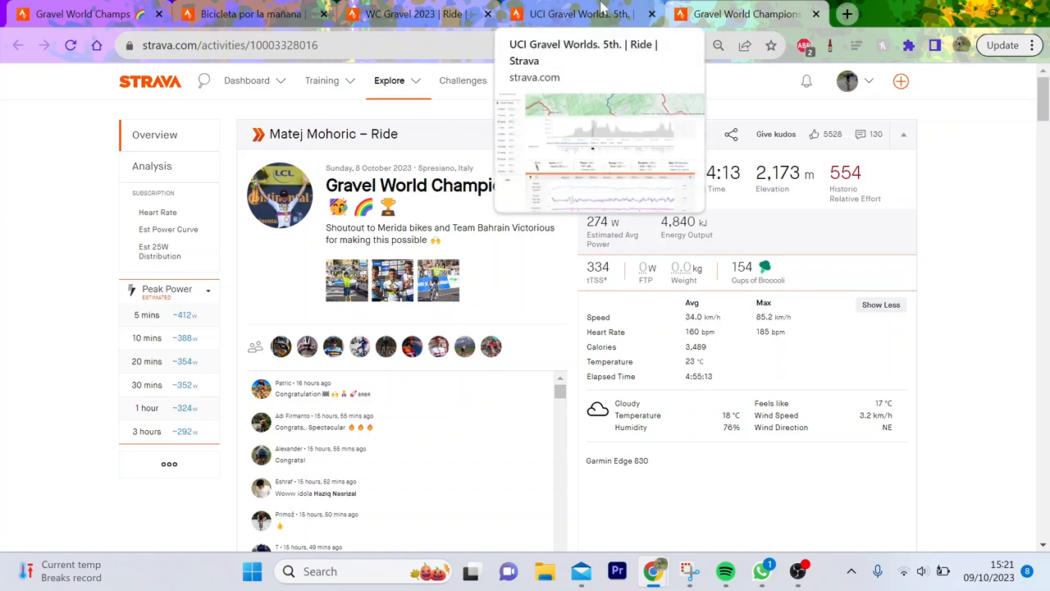
Switch to Florian Vermeersch's WC Gravel 2023 ride overview and review its stats.
click(82, 14)
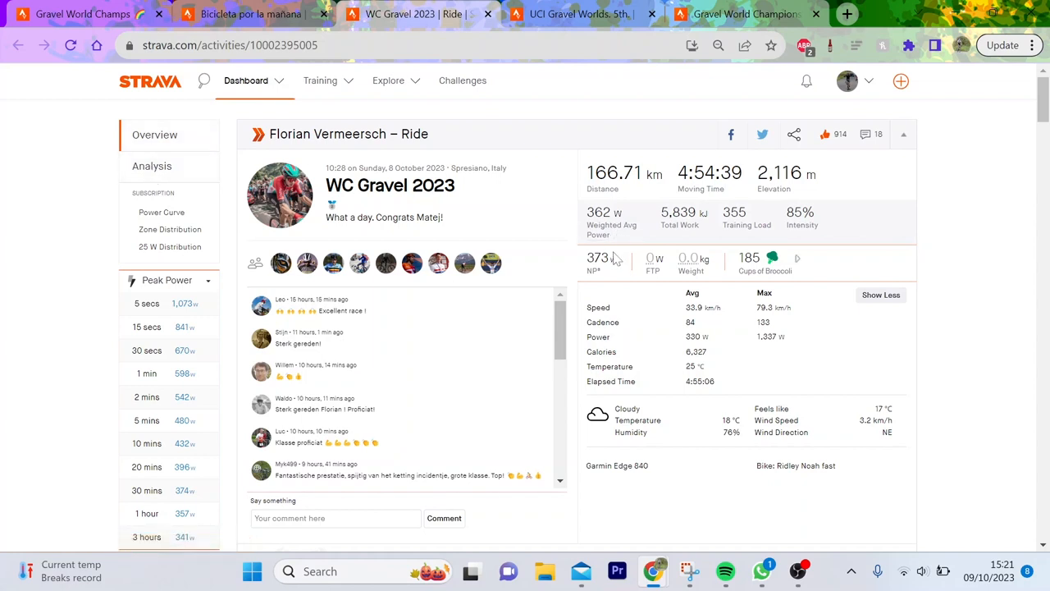
mouse_move(698, 327)
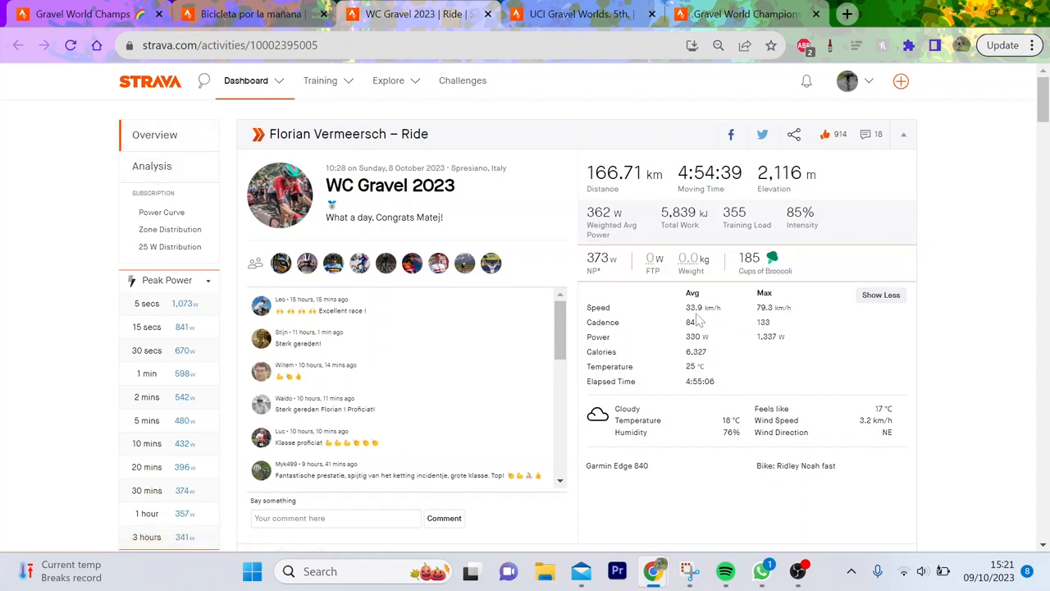
mouse_move(710, 309)
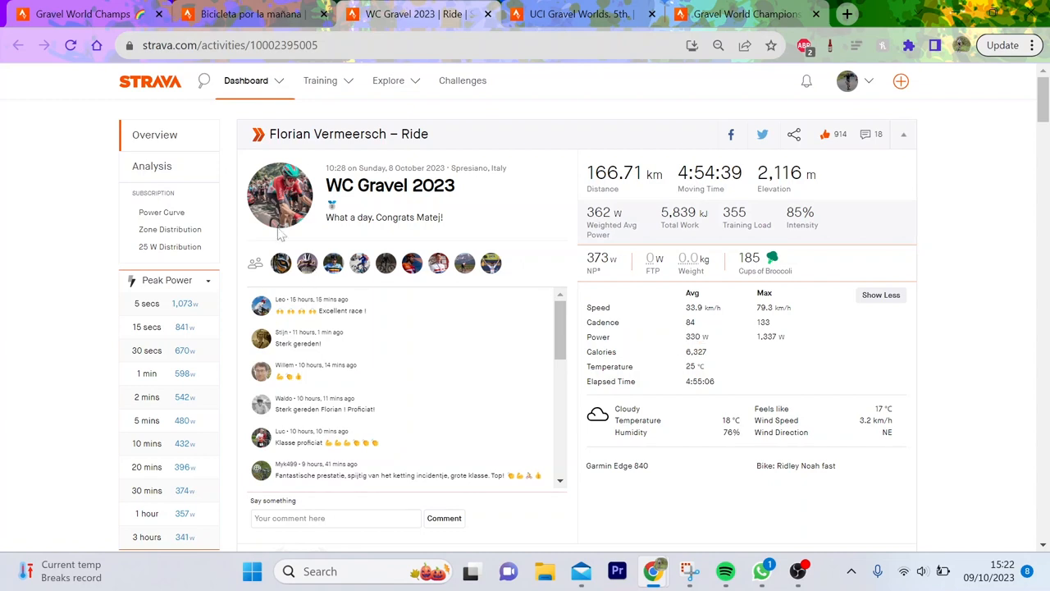
mouse_move(192, 175)
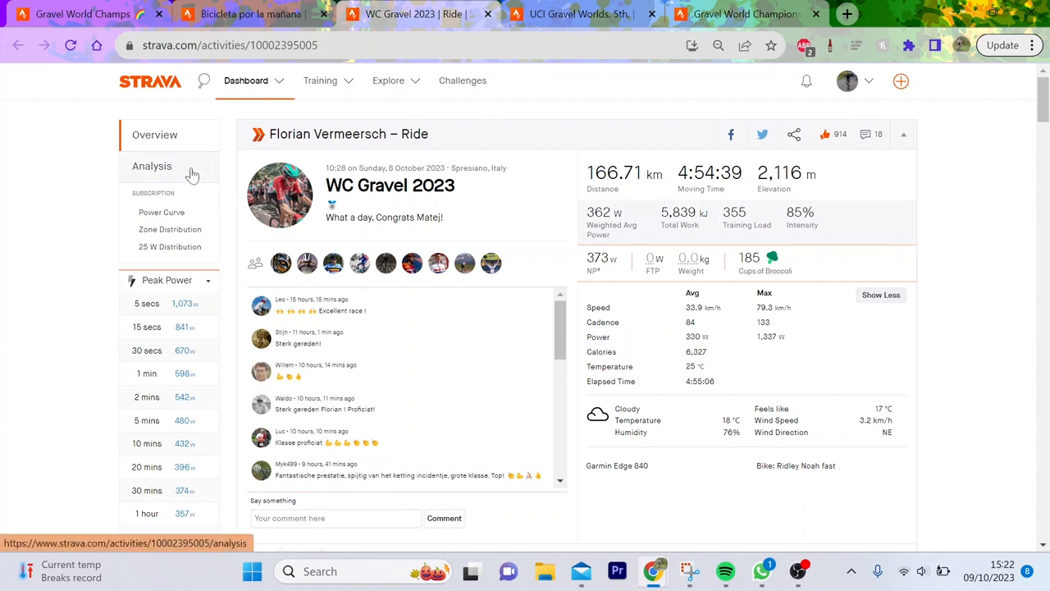
mouse_move(189, 161)
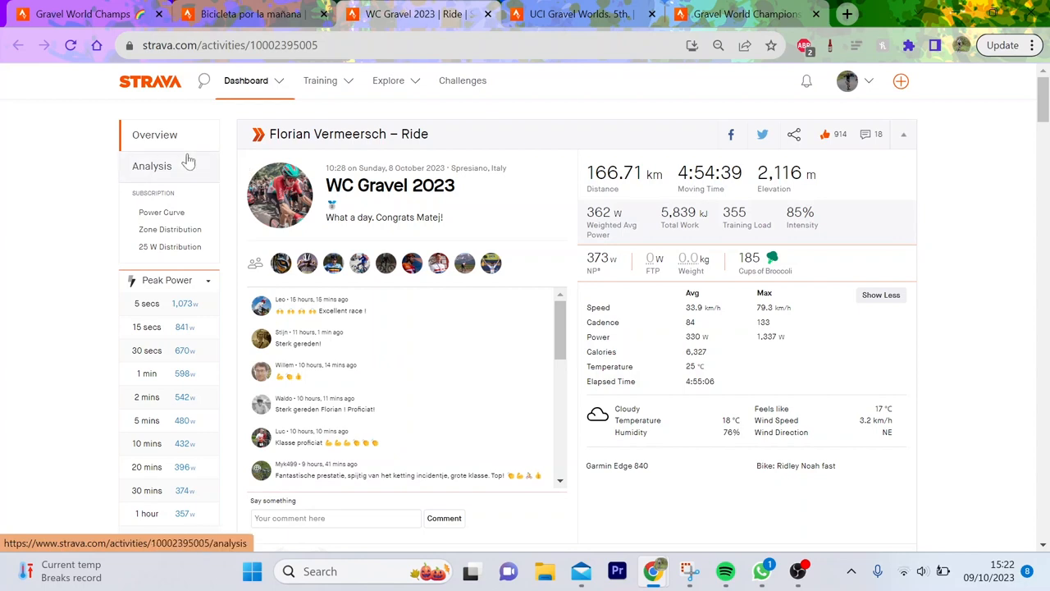
Open the ride's Analysis and zoom the charts to the Onorevole full climb (441 W, 6:27).
click(151, 166)
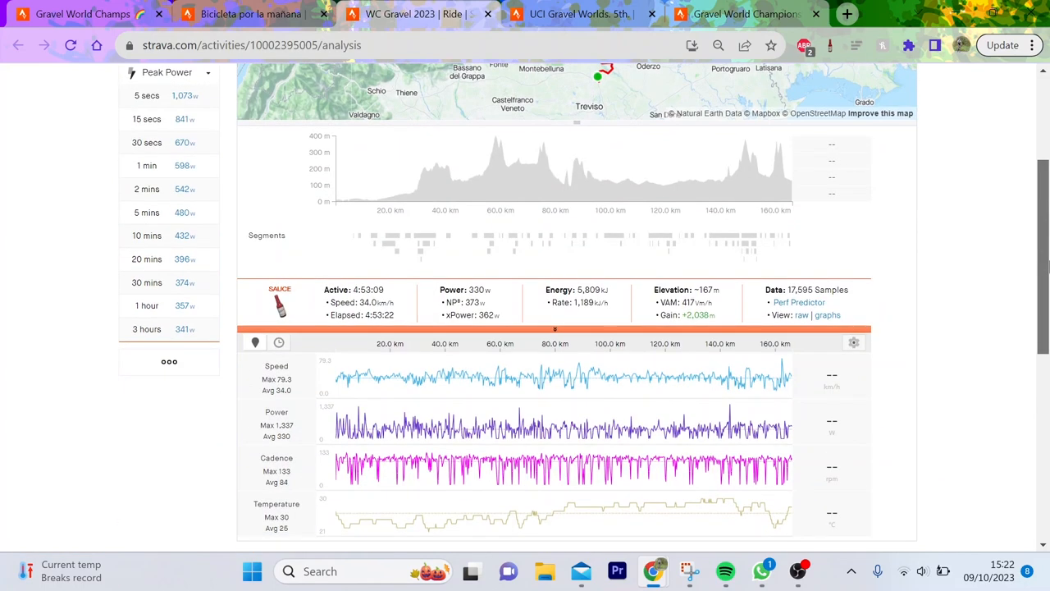
click(415, 251)
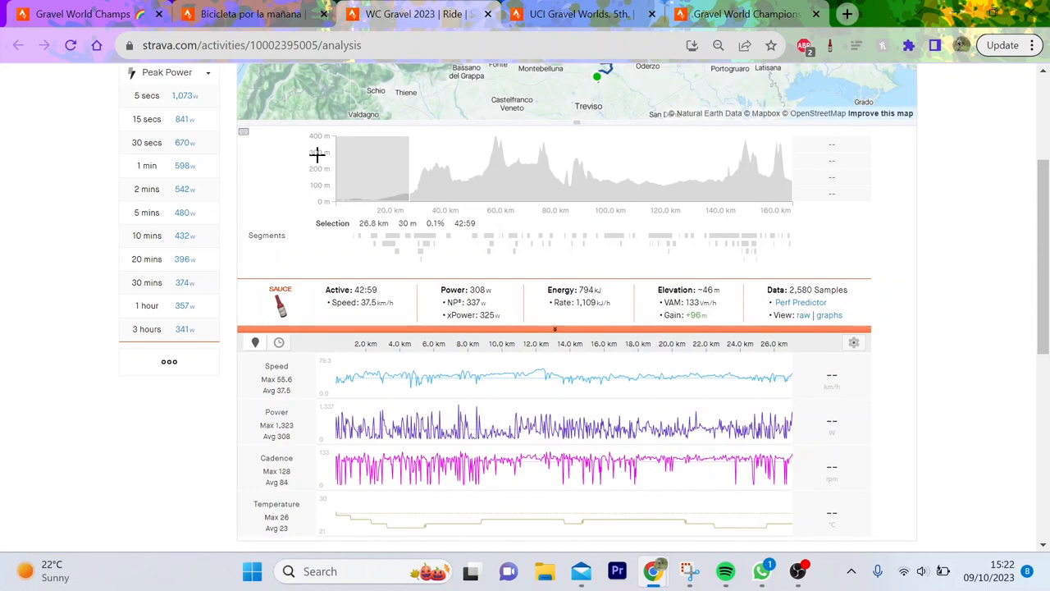
mouse_move(569, 448)
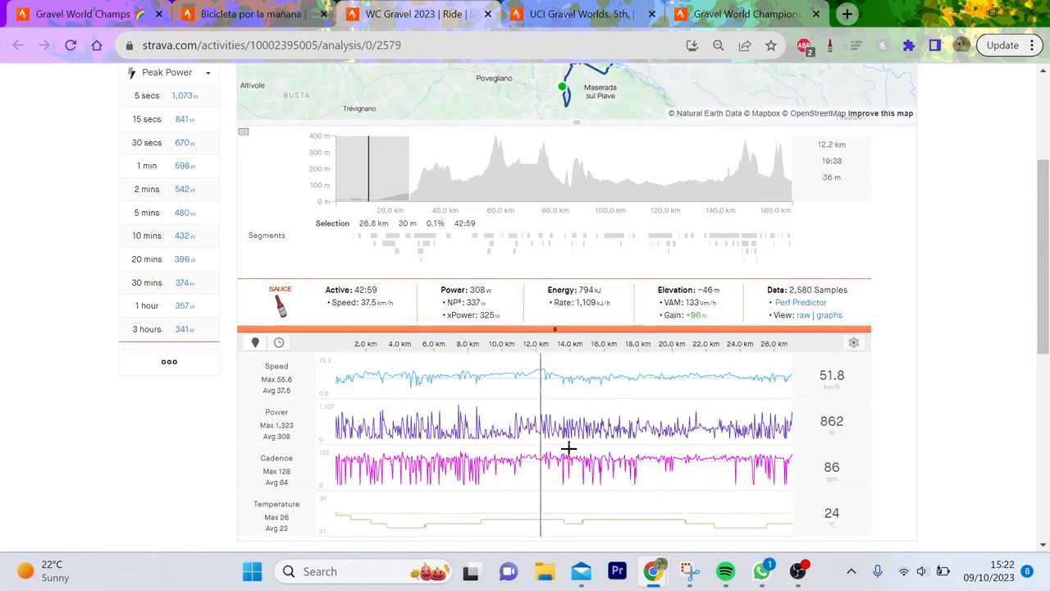
mouse_move(482, 446)
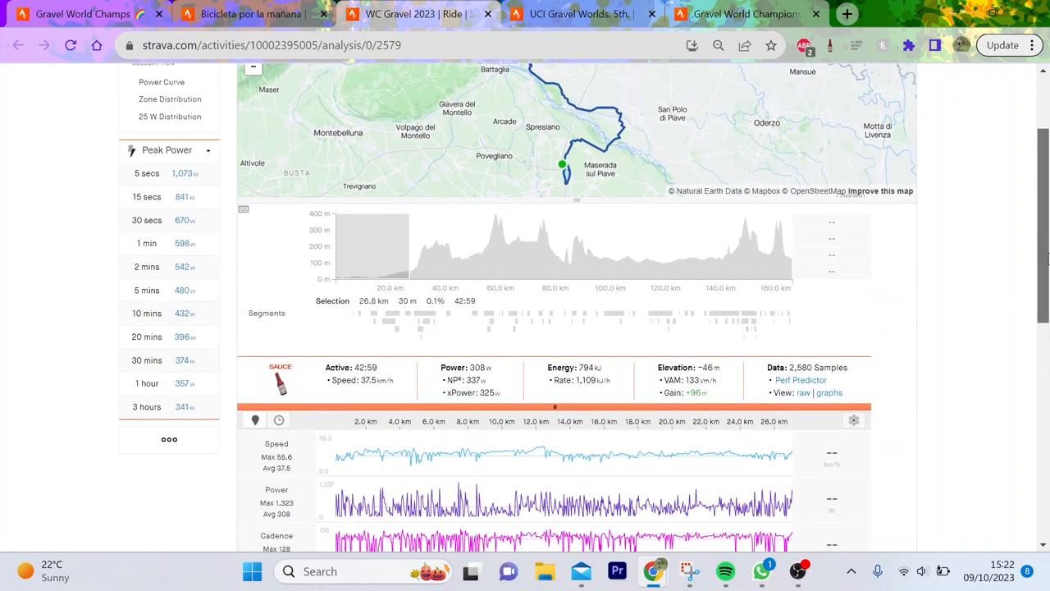
scroll(down, 3)
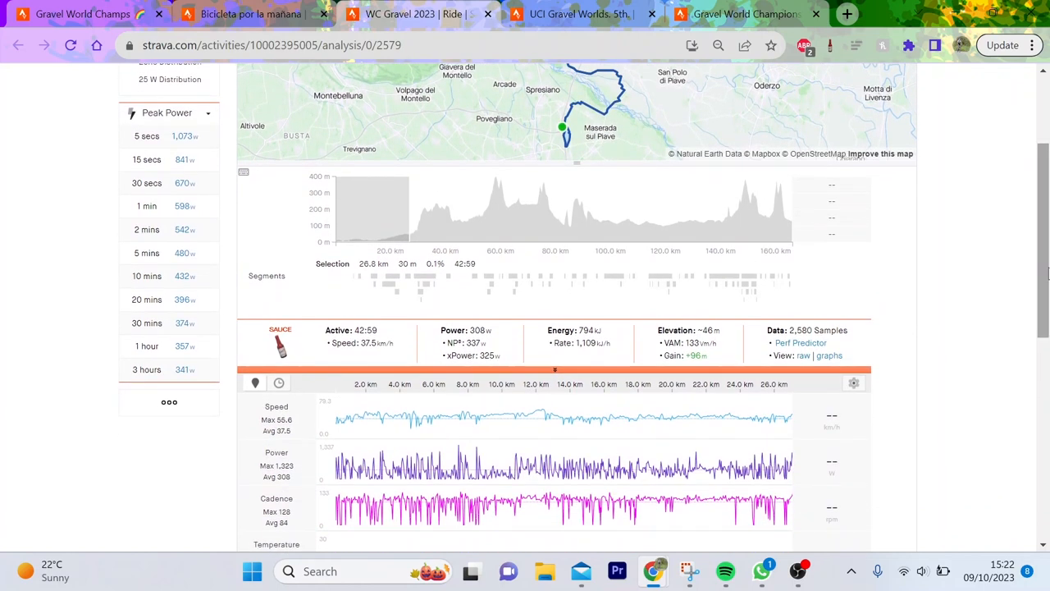
mouse_move(623, 435)
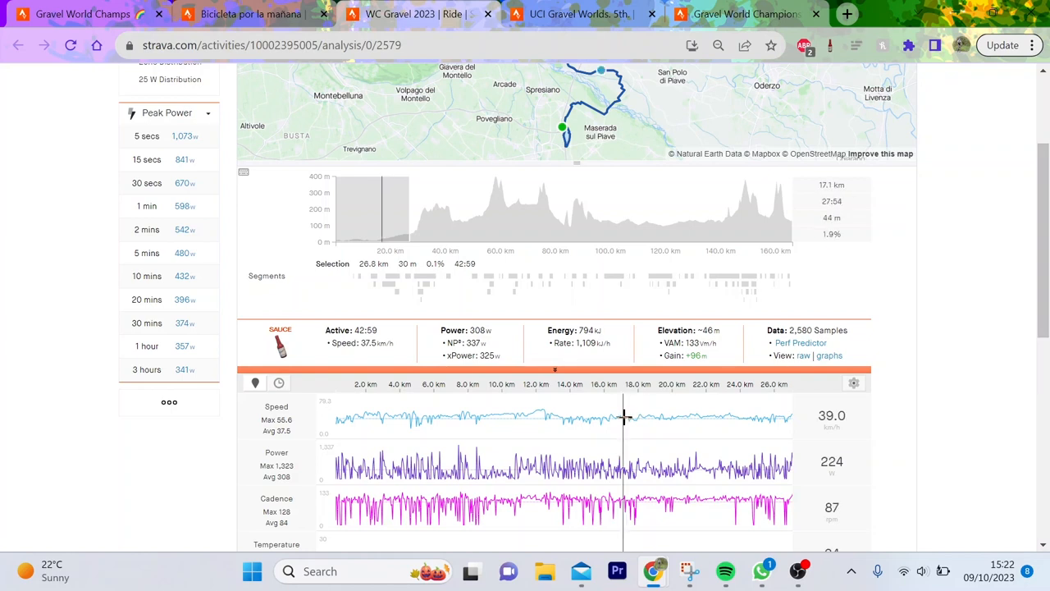
mouse_move(423, 295)
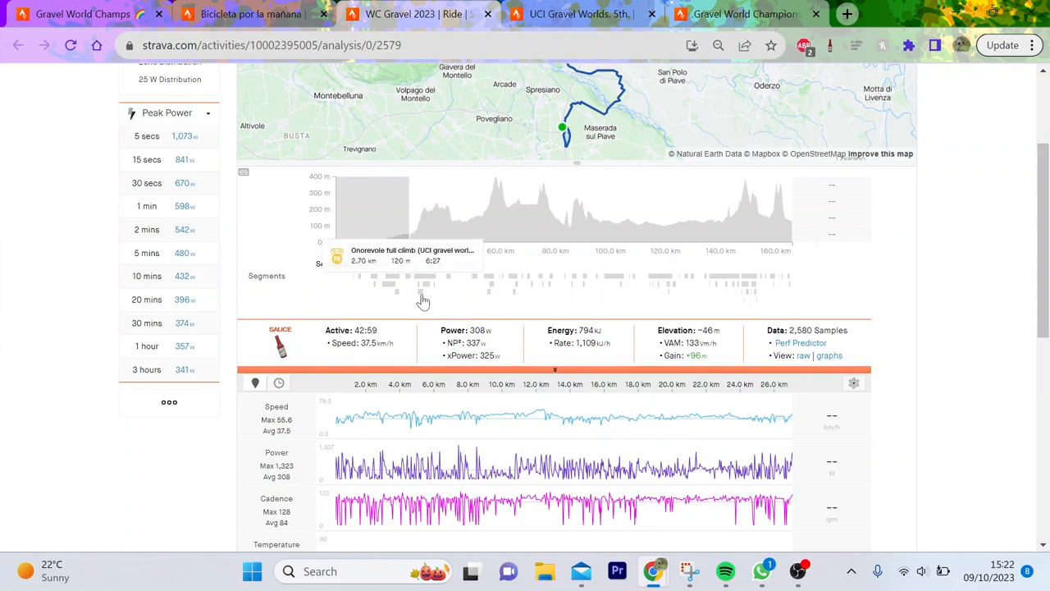
click(418, 291)
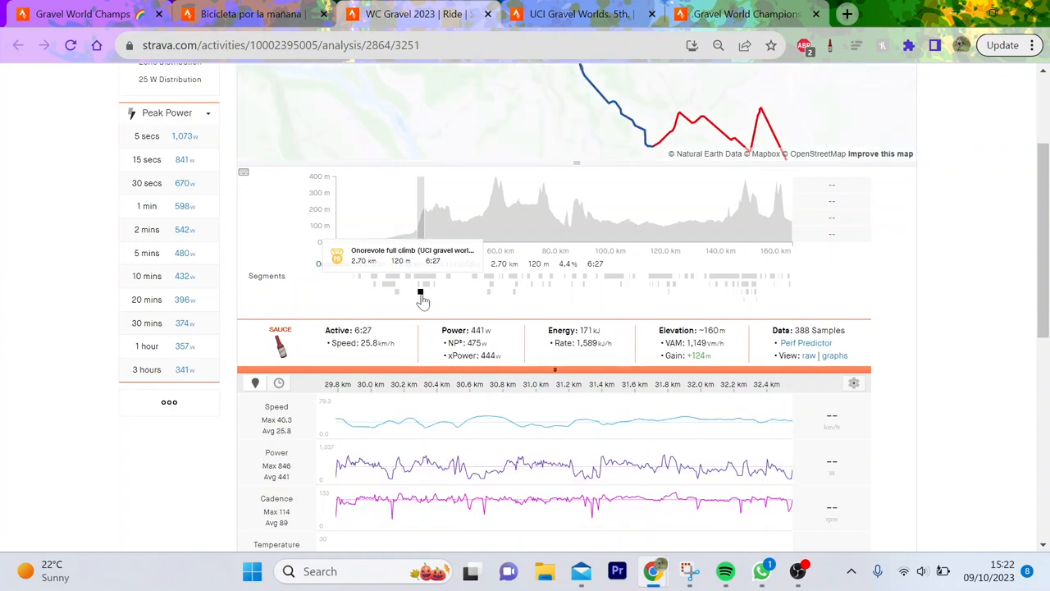
mouse_move(494, 298)
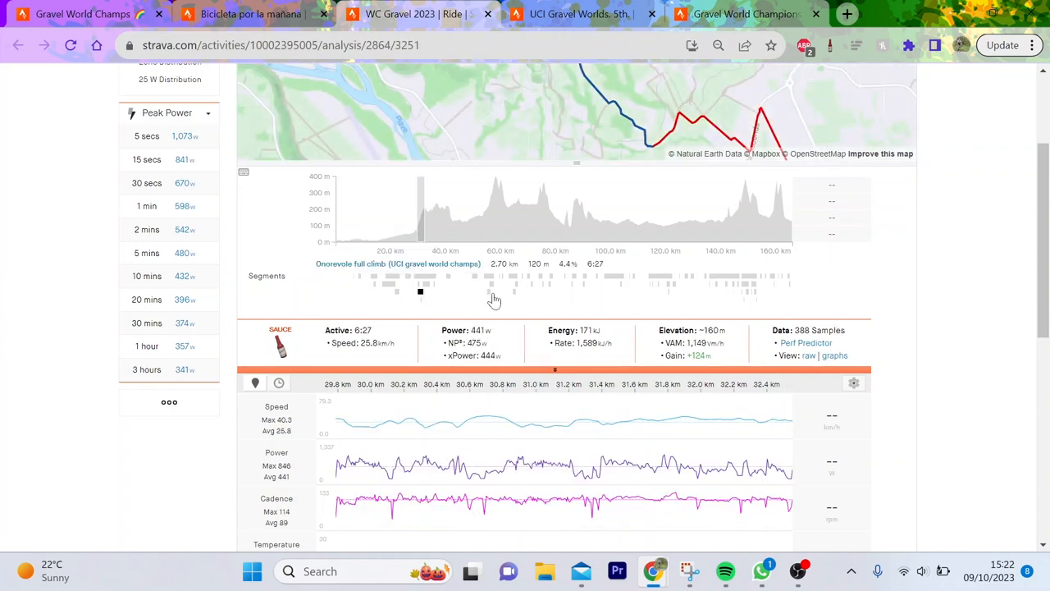
mouse_move(492, 283)
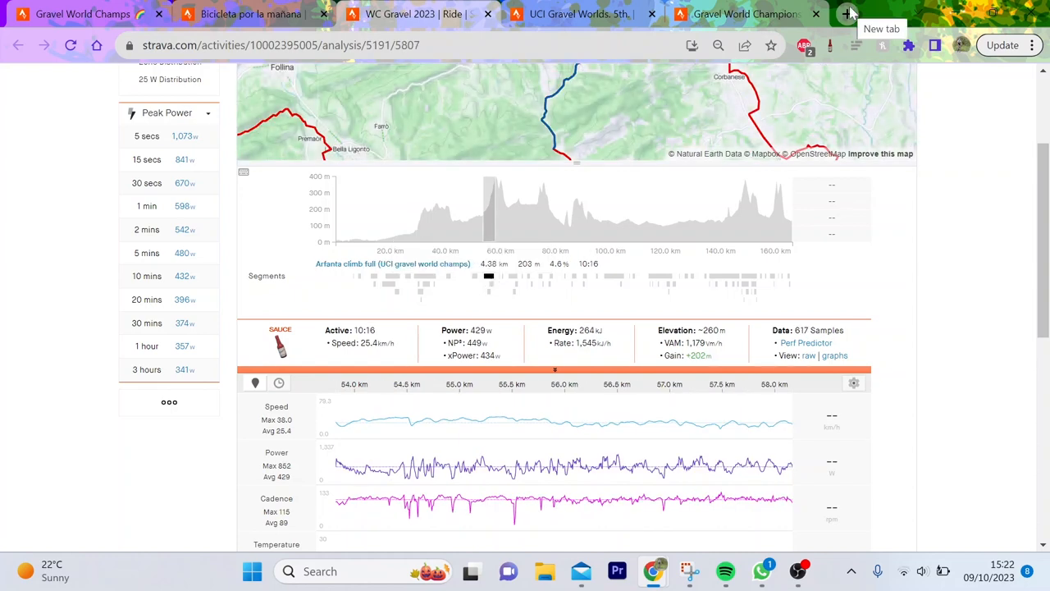
mouse_move(455, 397)
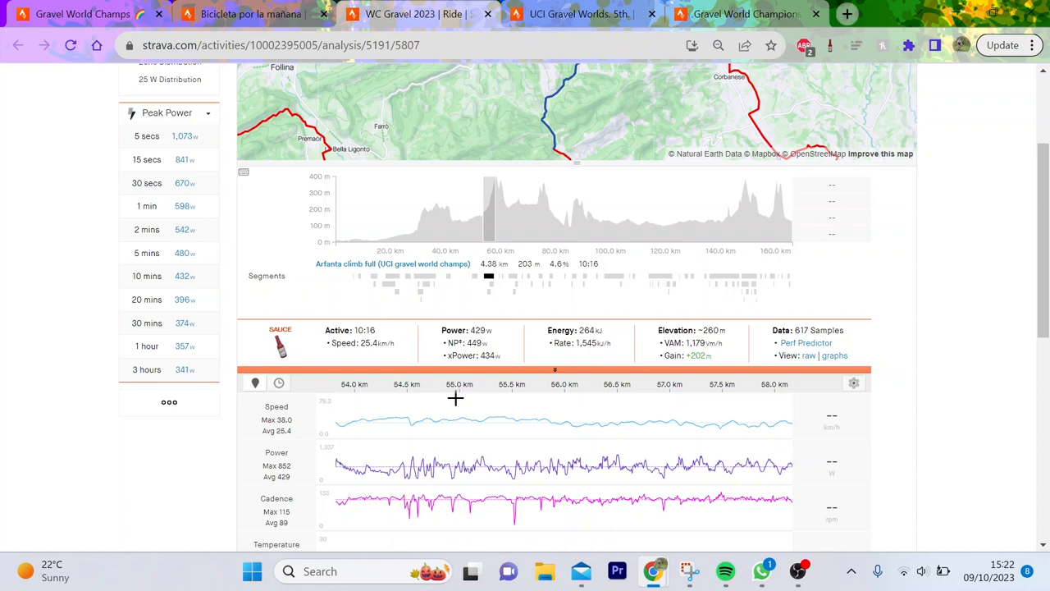
mouse_move(607, 402)
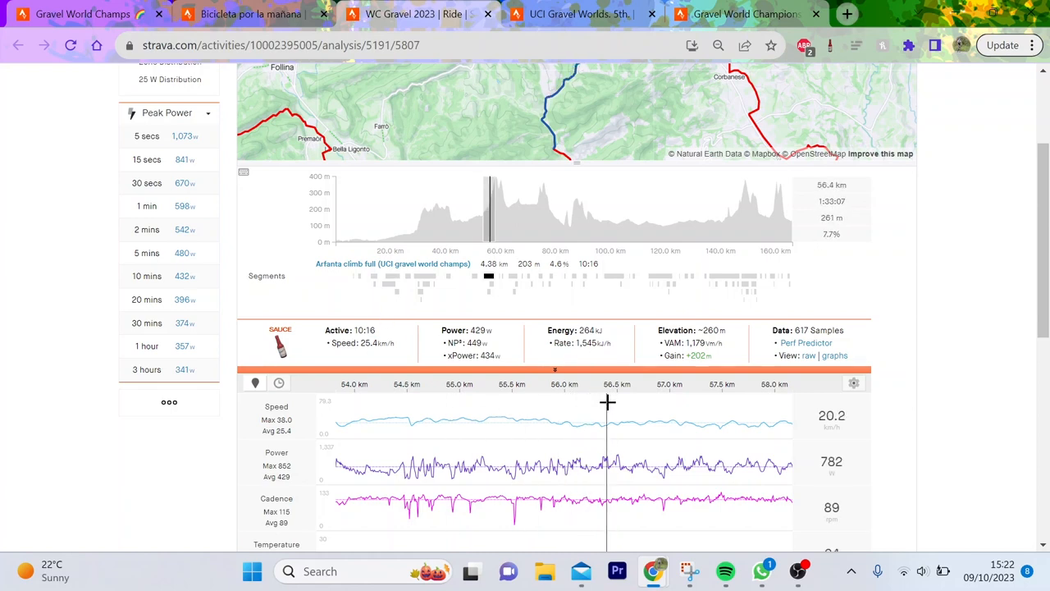
mouse_move(543, 283)
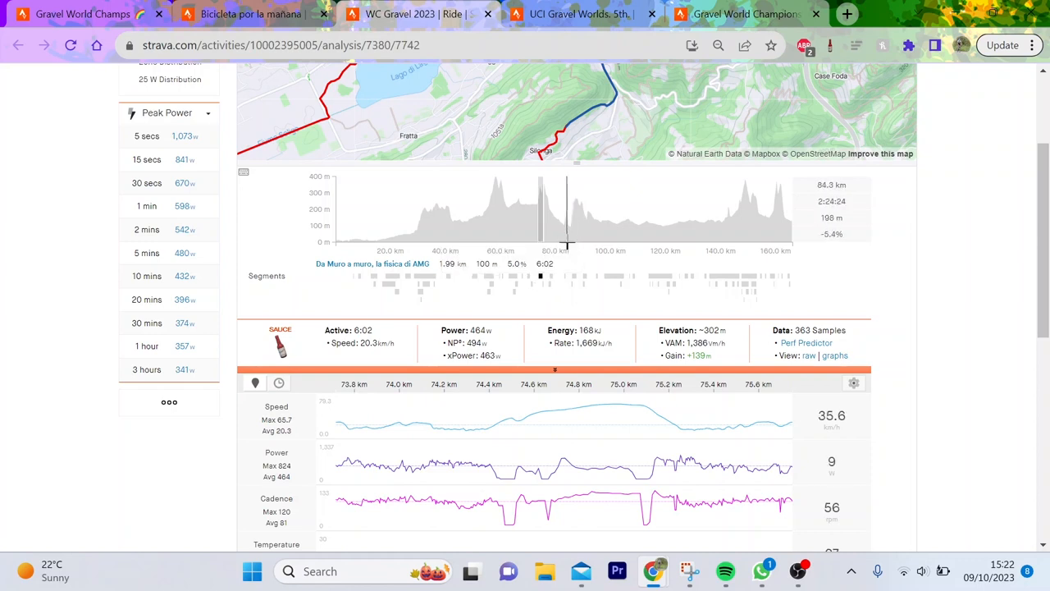
mouse_move(571, 279)
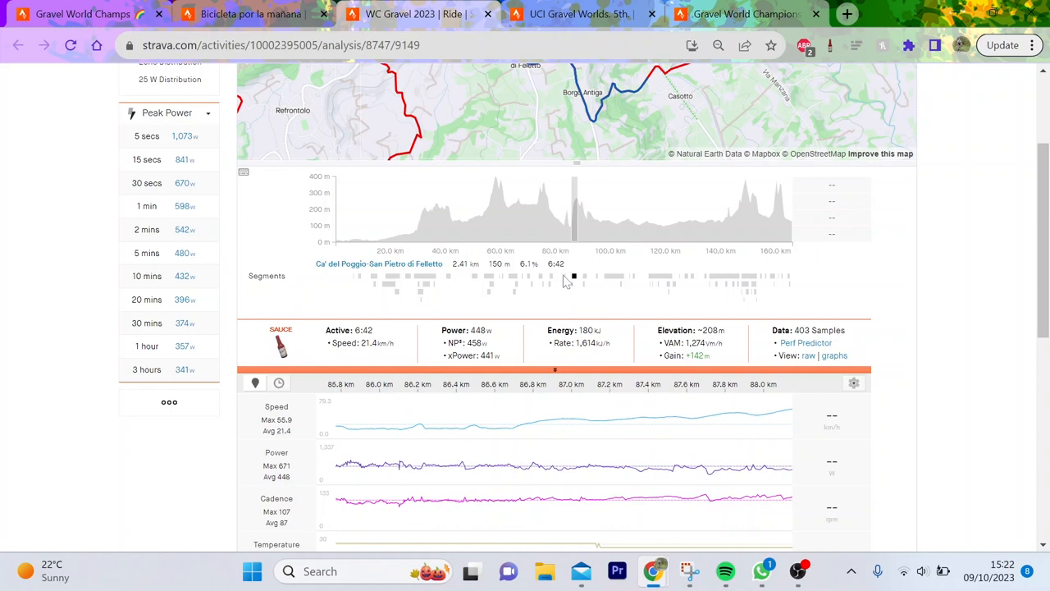
mouse_move(566, 281)
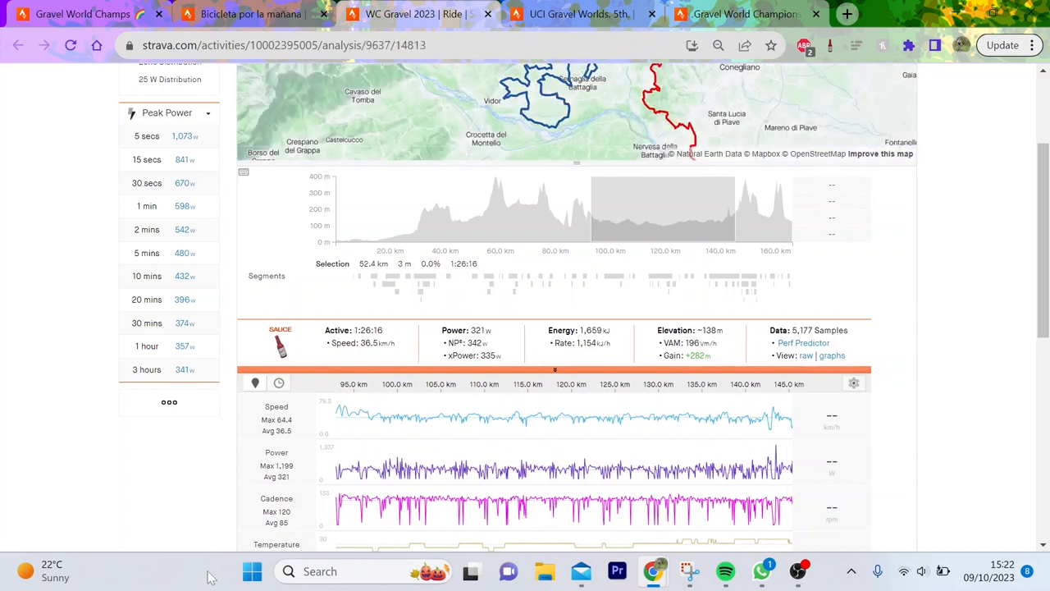
Zoom to the Collagu climb, then select a roughly 1 km stretch near 160 km.
scroll(down, 3)
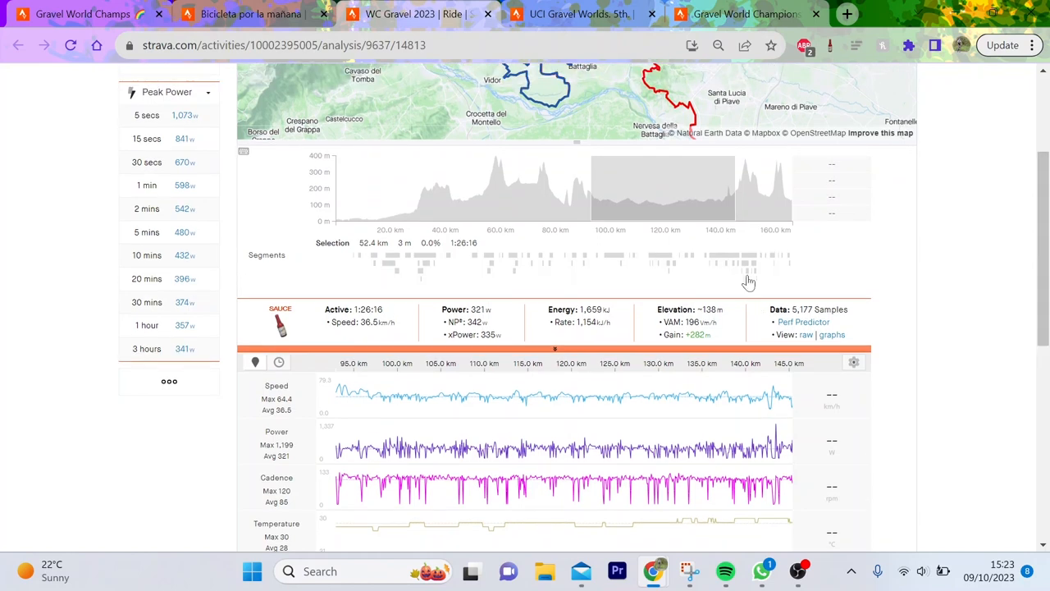
click(745, 261)
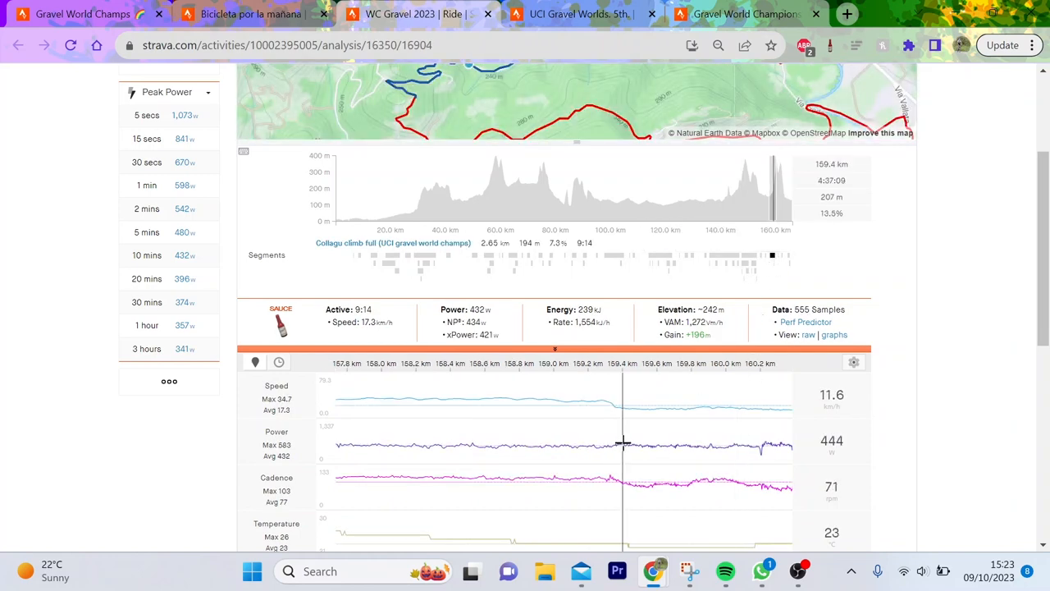
drag(621, 439, 762, 439)
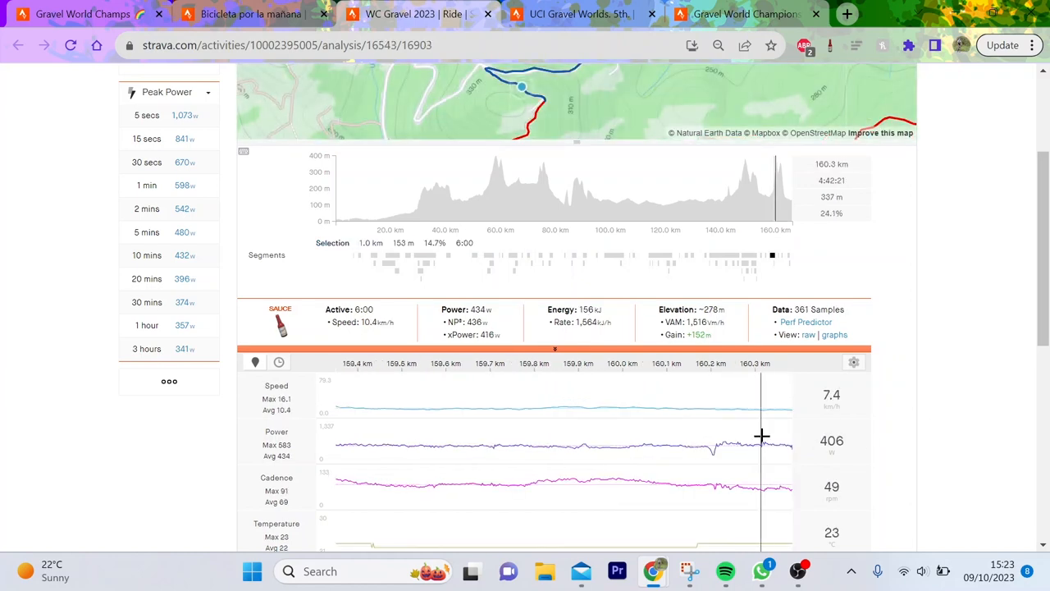
mouse_move(778, 253)
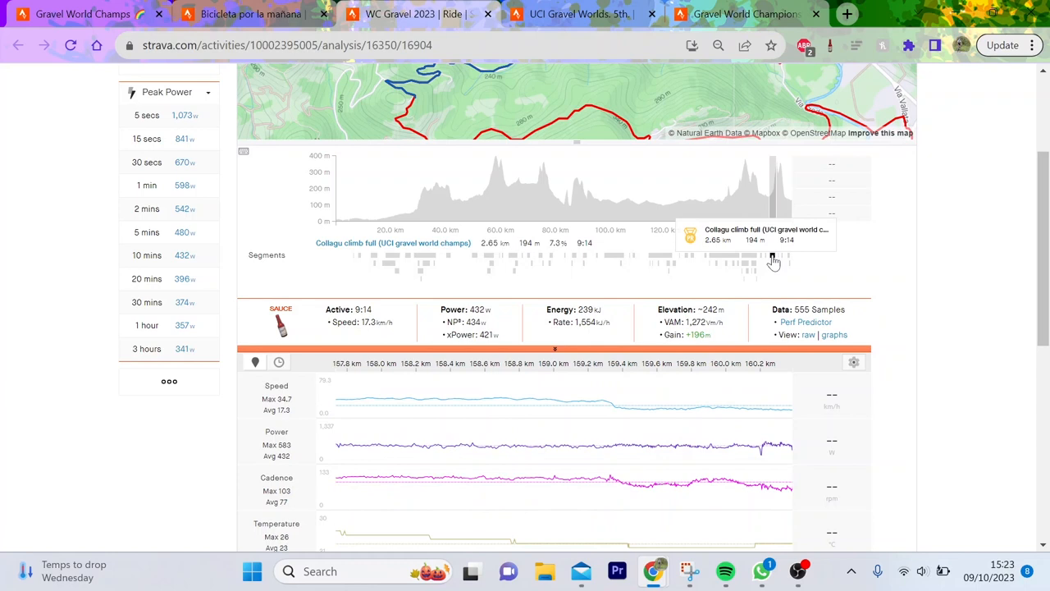
mouse_move(784, 225)
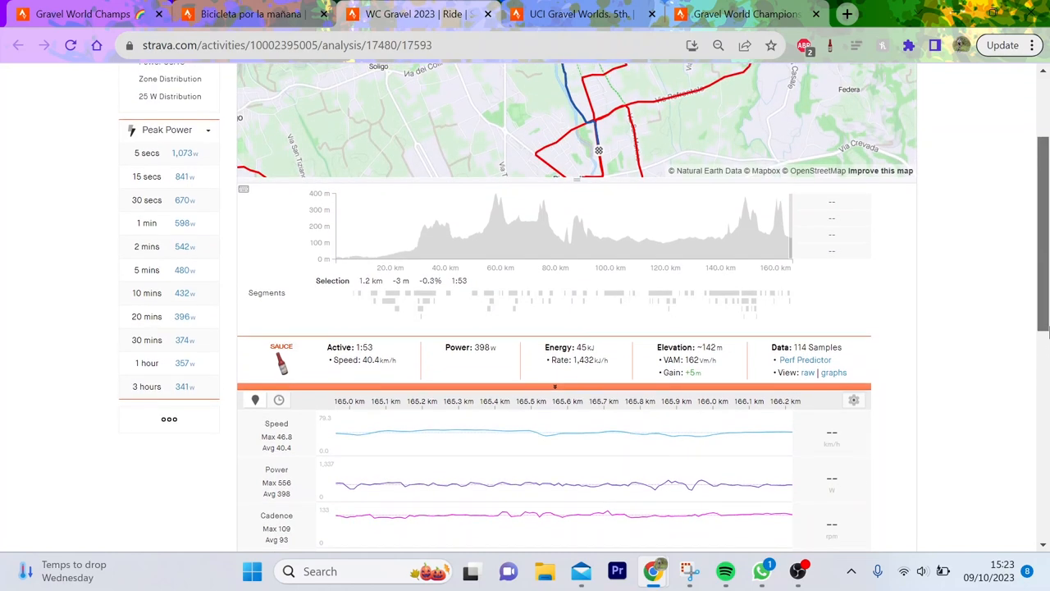
scroll(down, 3)
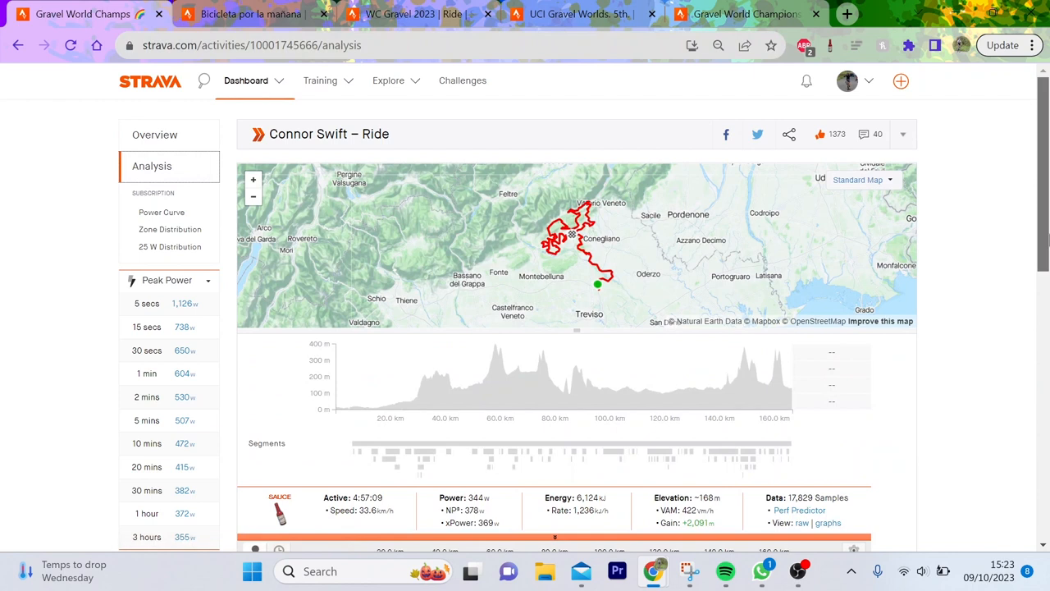
Check the Ca' del Poggio climb and the 93–143 km stretch, then open Bala 1's ride analysis.
scroll(down, 3)
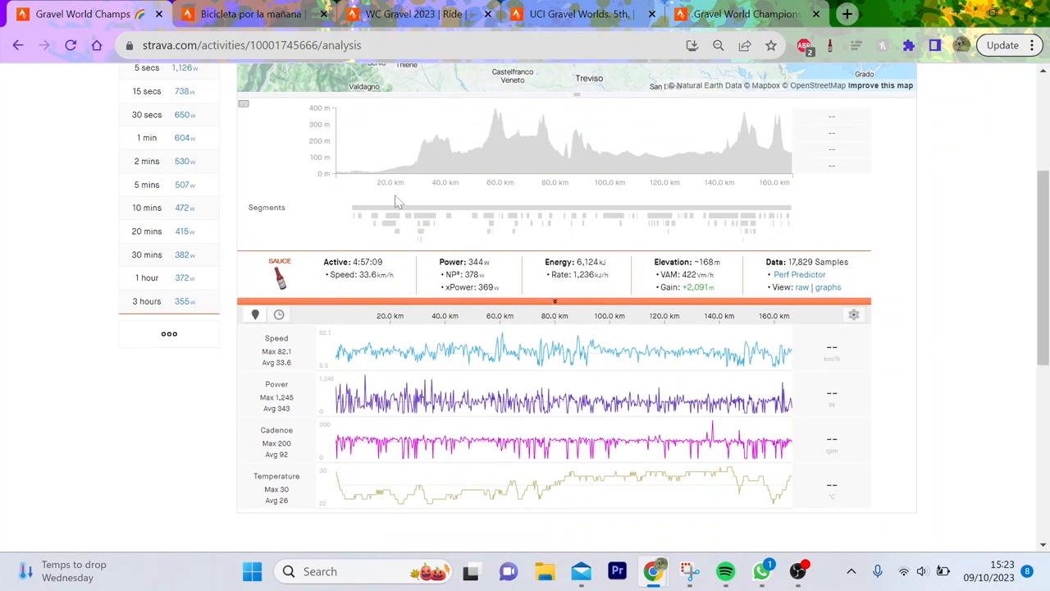
drag(333, 144, 414, 144)
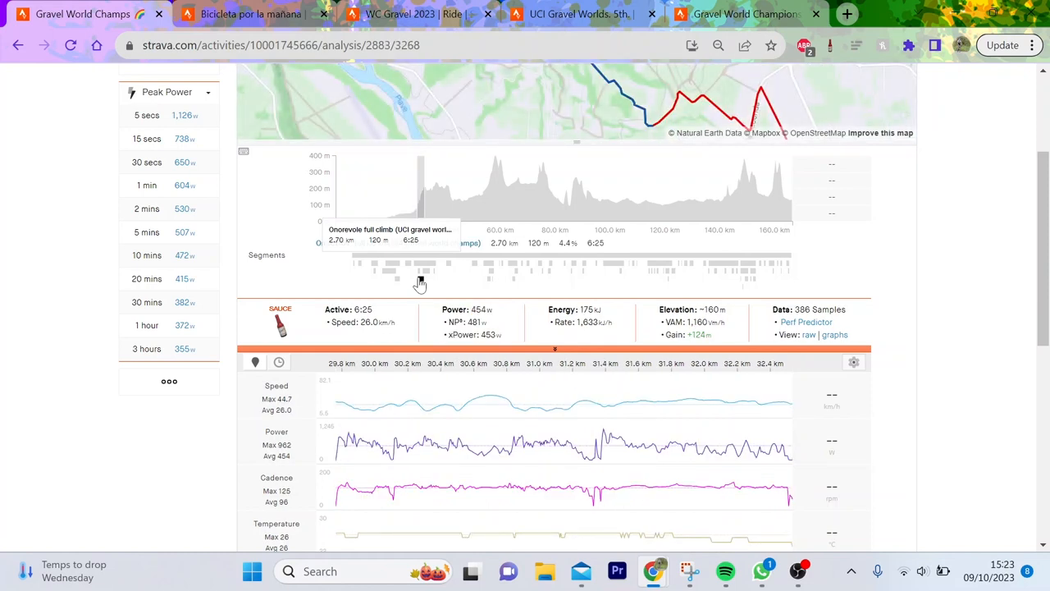
mouse_move(620, 495)
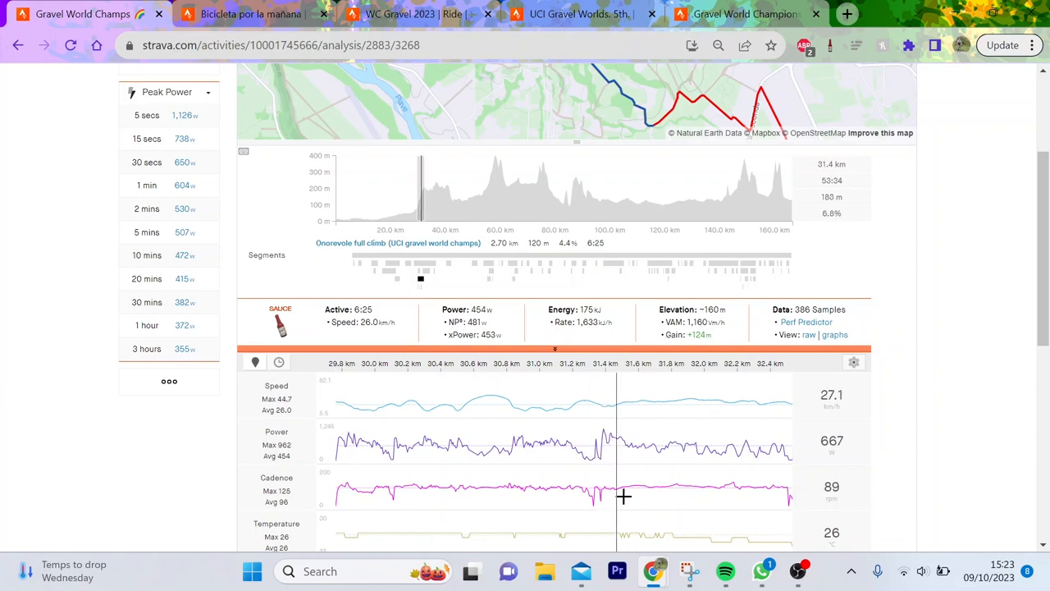
mouse_move(400, 462)
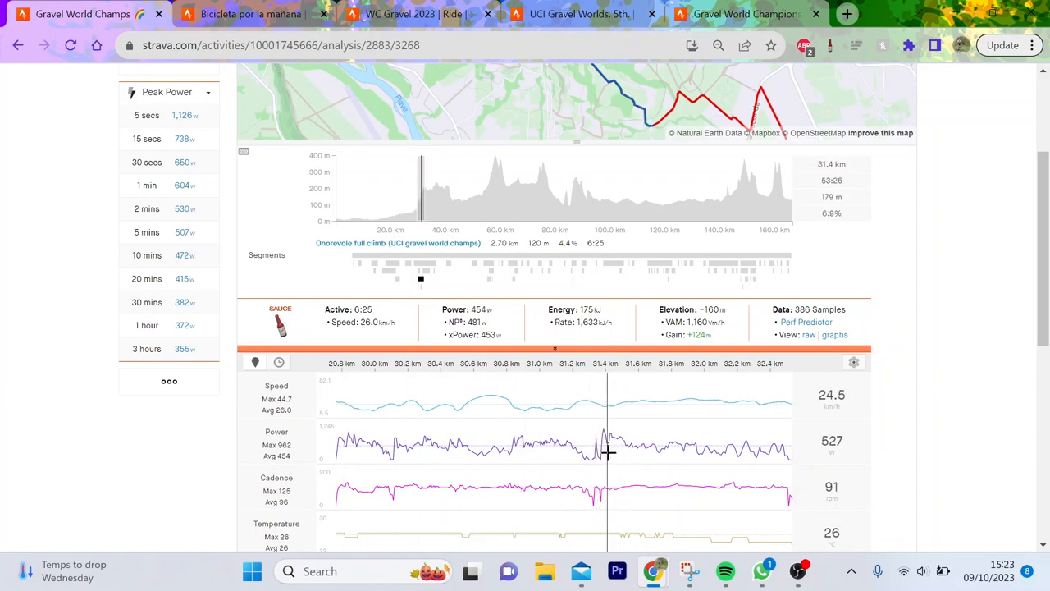
mouse_move(529, 314)
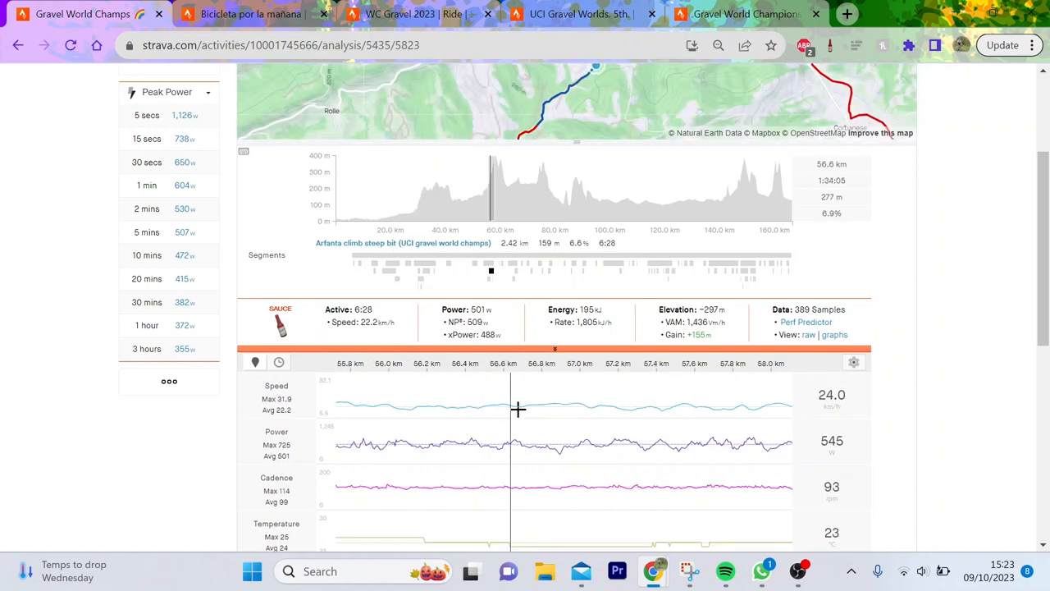
mouse_move(574, 413)
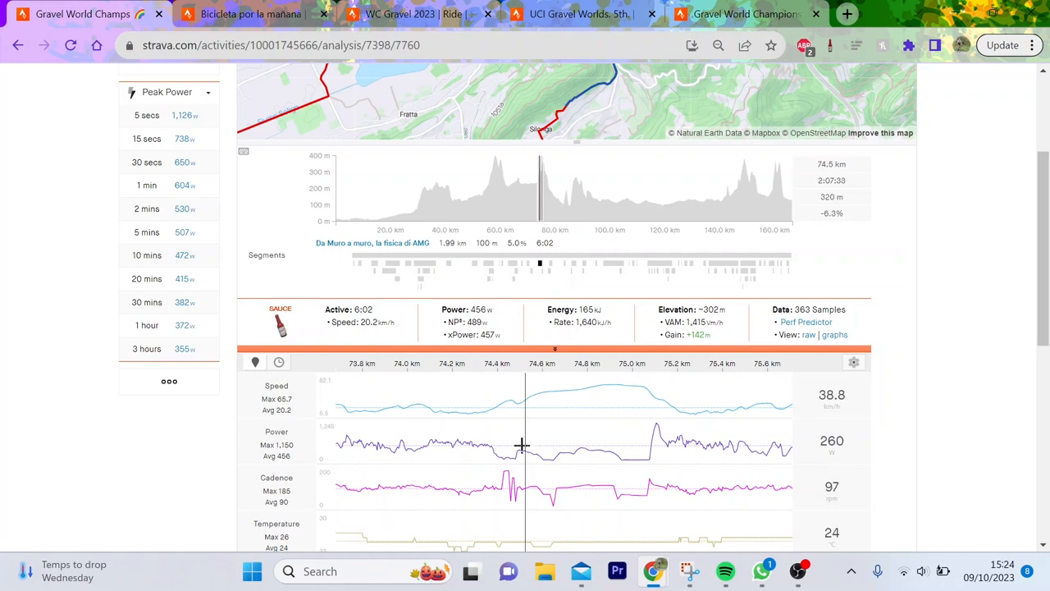
mouse_move(493, 464)
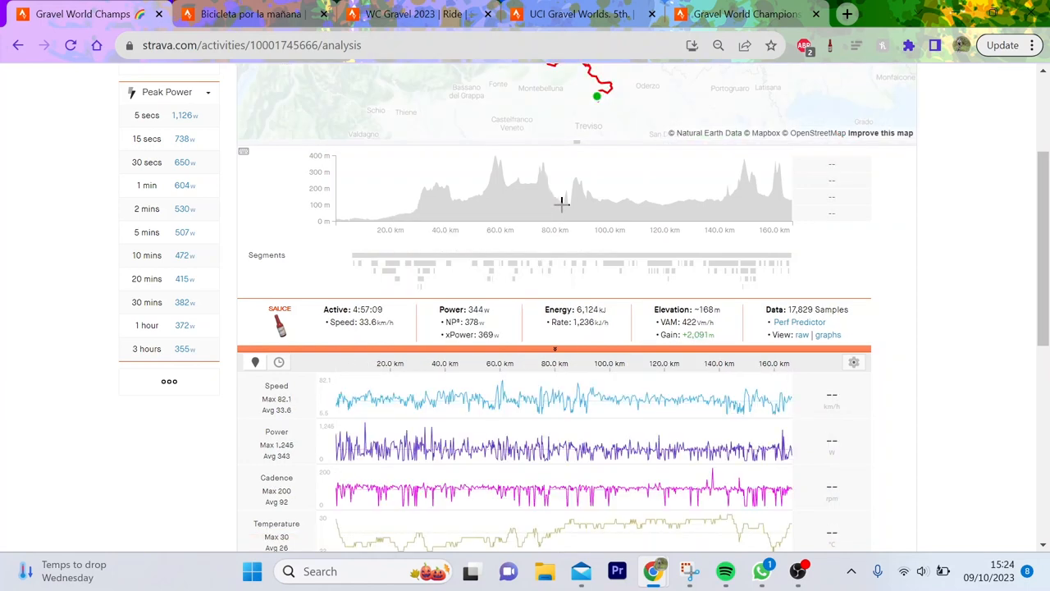
click(565, 264)
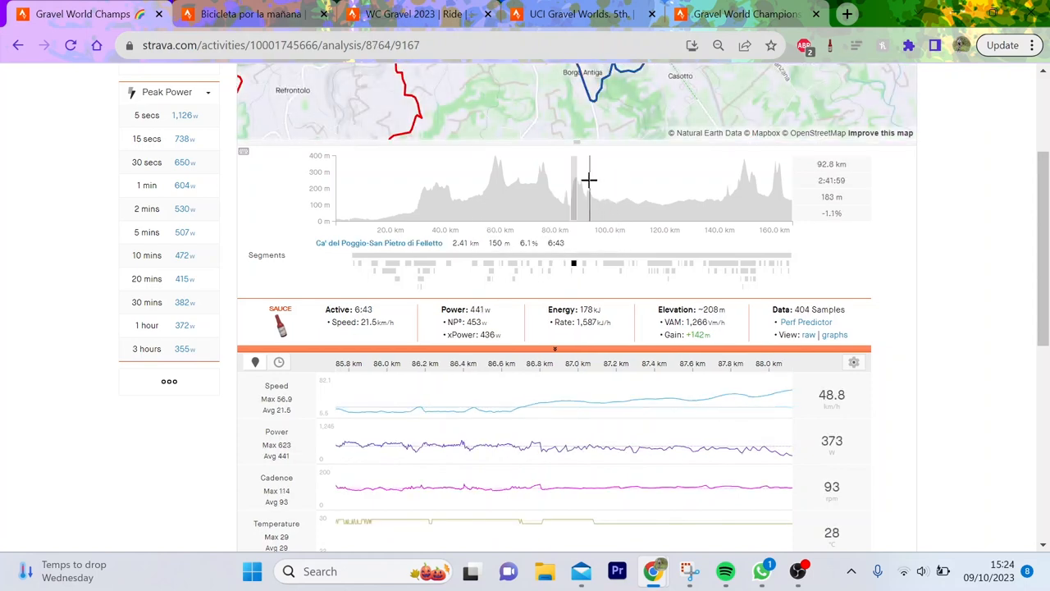
drag(589, 181, 726, 180)
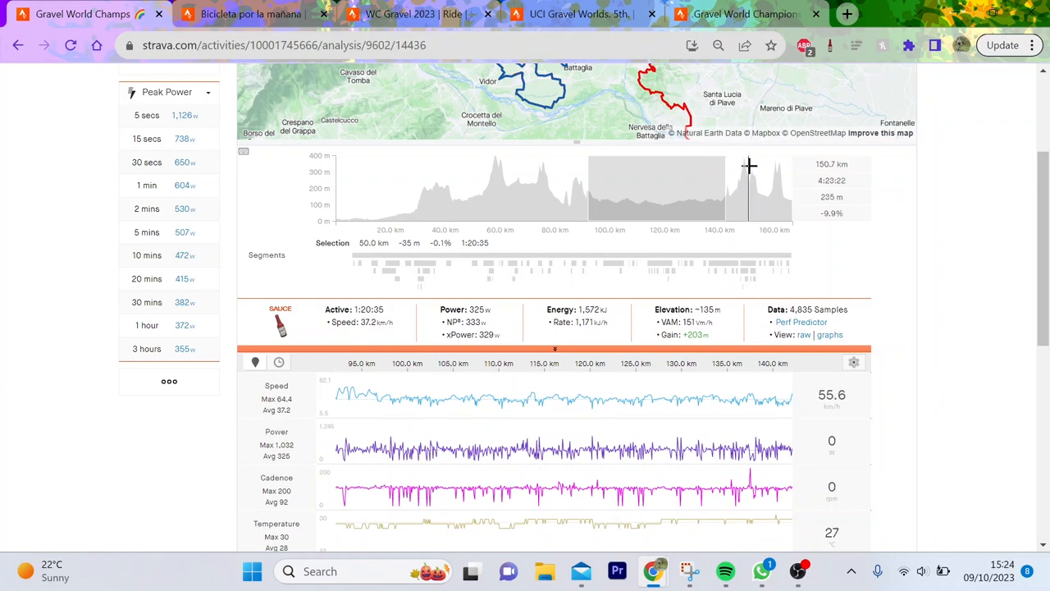
click(410, 14)
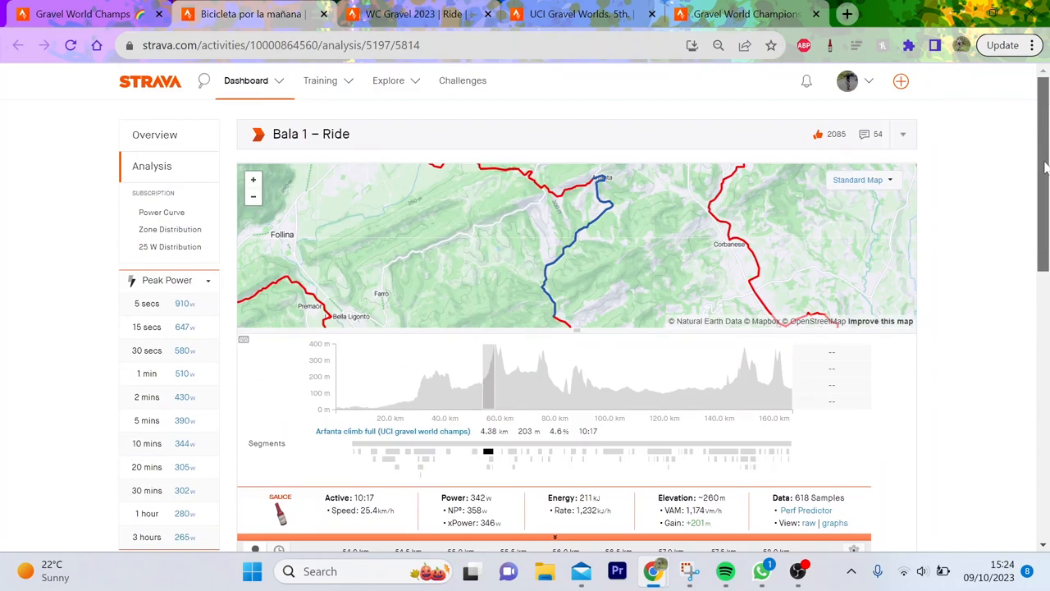
Show Arfanta and Ca' del Poggio climb stats, then select the 95–145 km stretch (238 W).
scroll(down, 3)
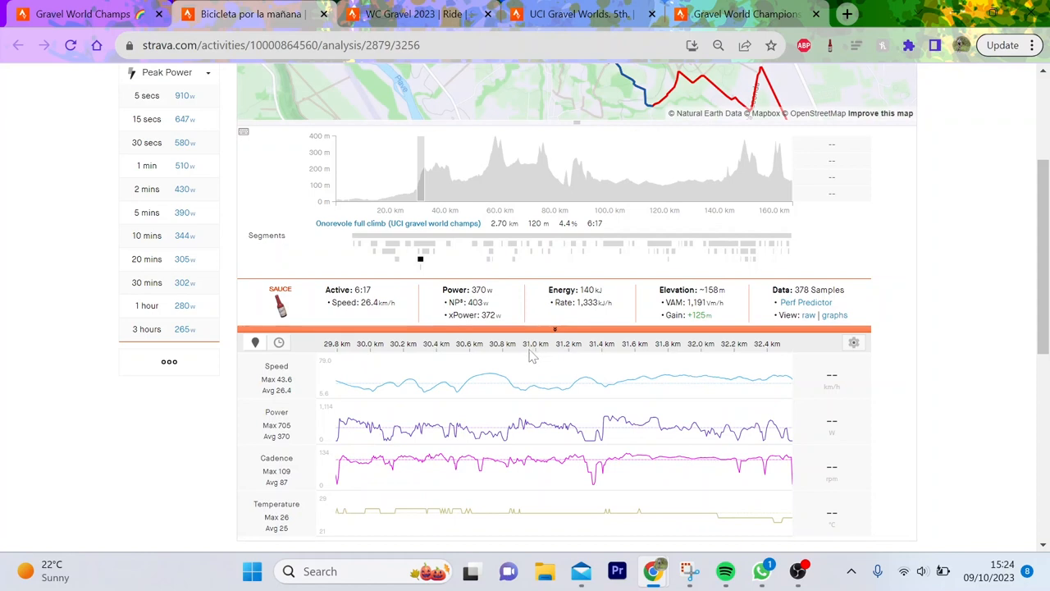
mouse_move(659, 384)
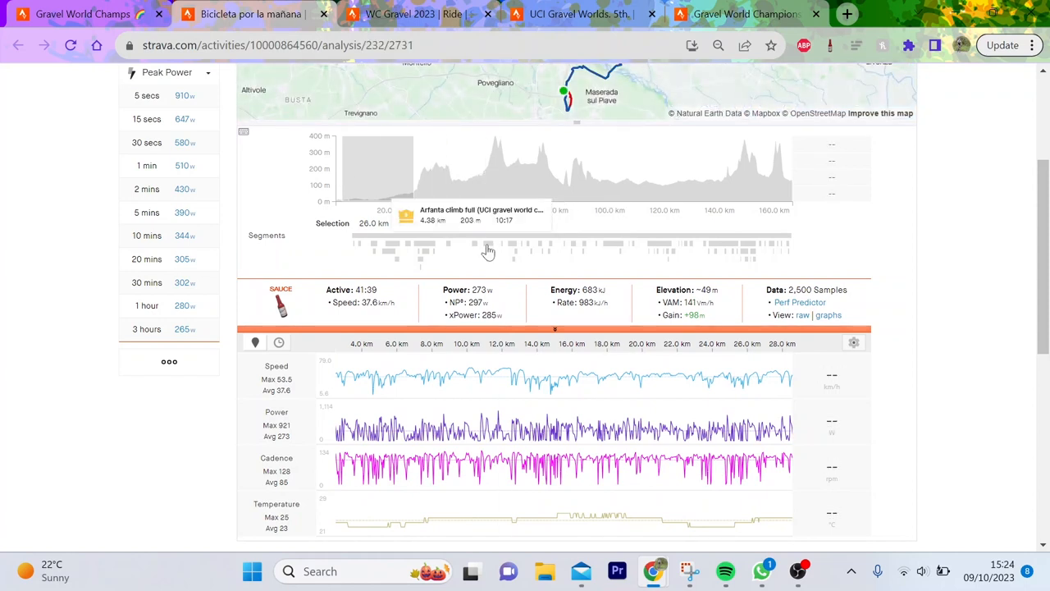
click(488, 243)
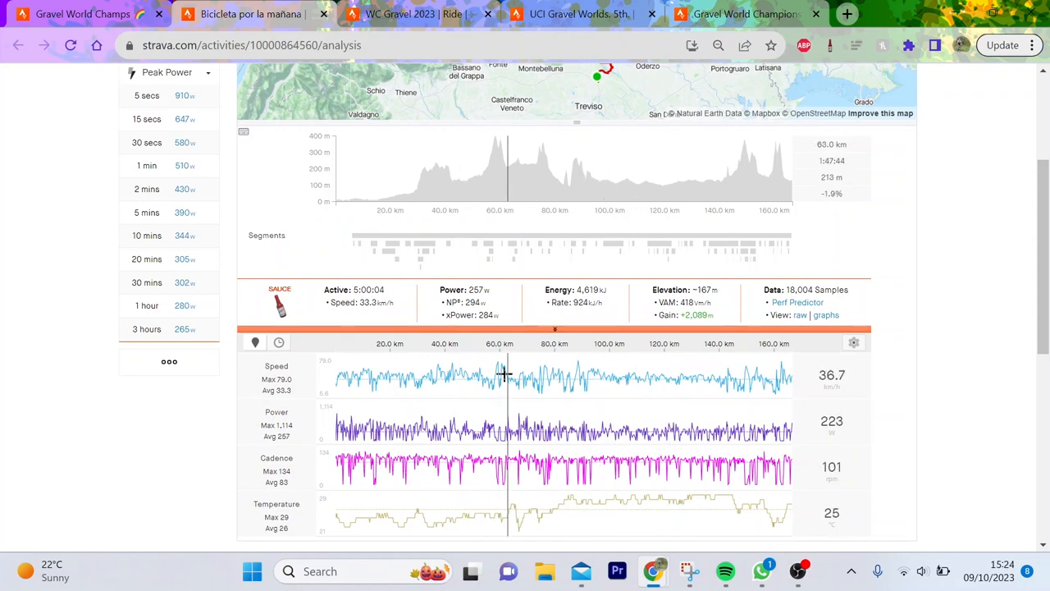
click(570, 243)
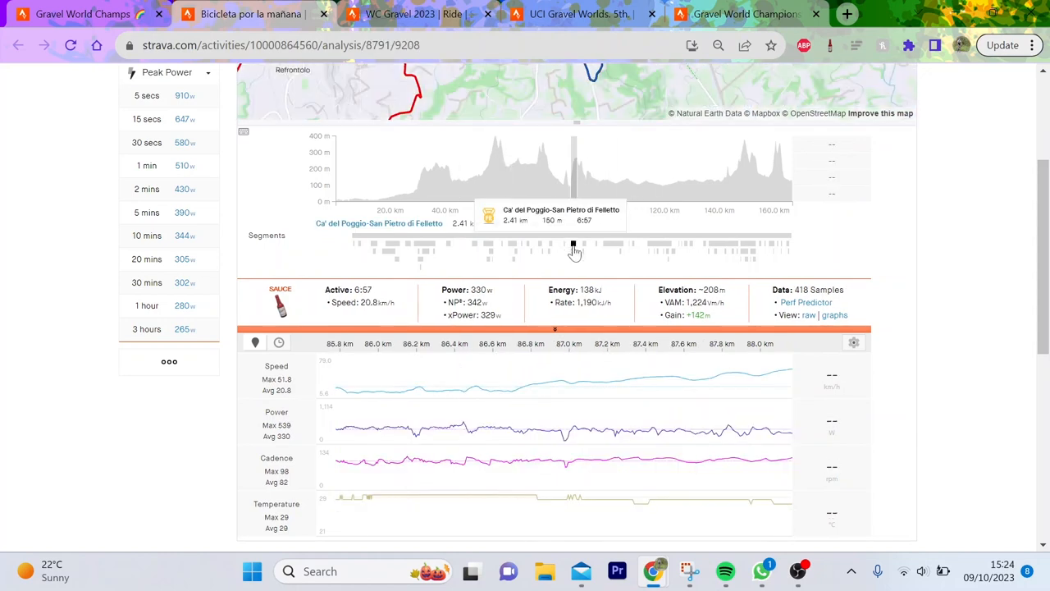
mouse_move(590, 419)
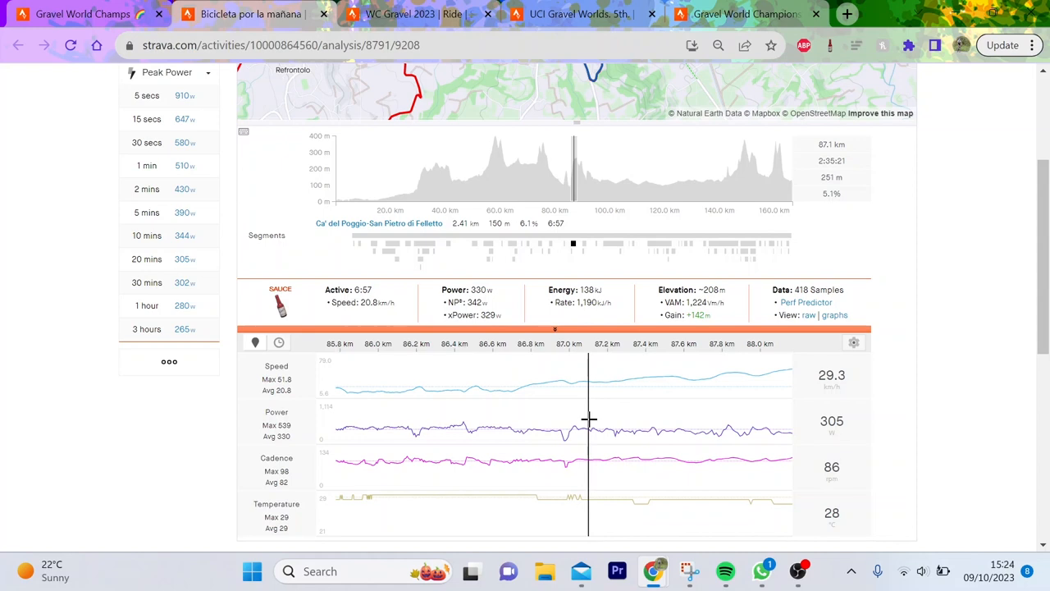
drag(590, 168, 730, 169)
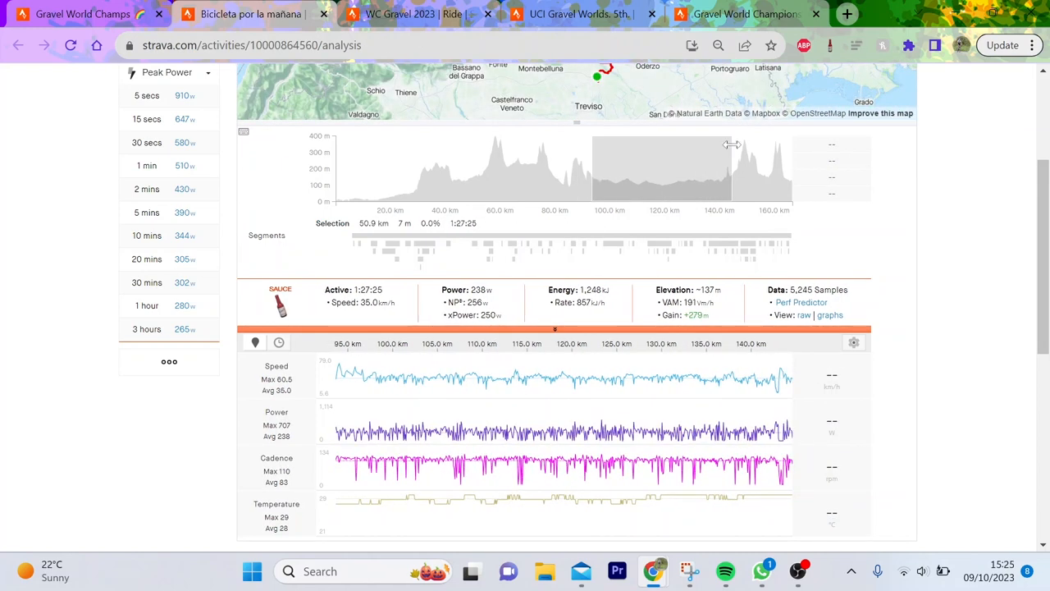
mouse_move(355, 398)
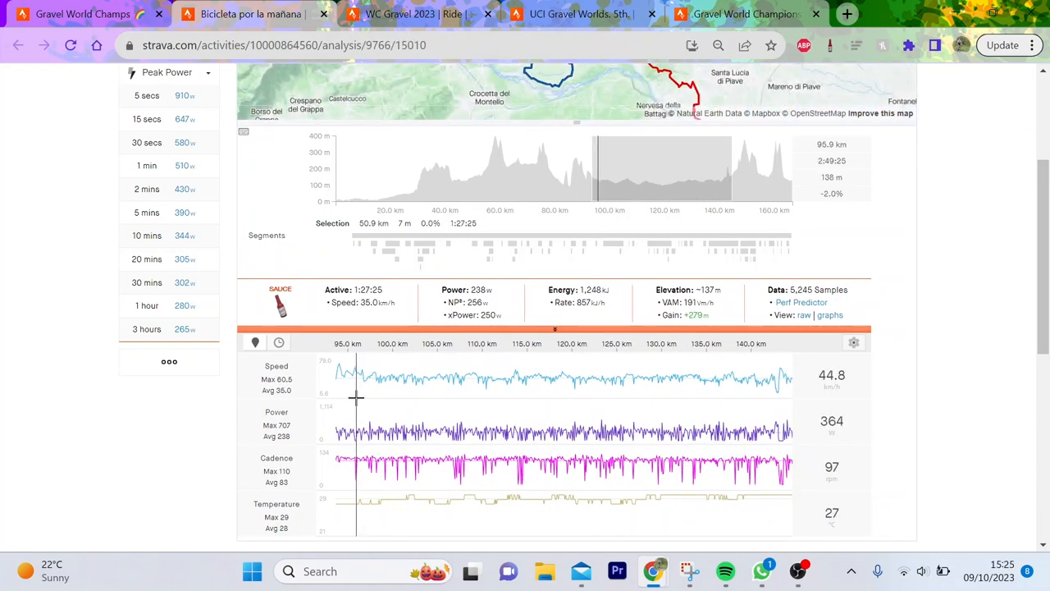
mouse_move(287, 443)
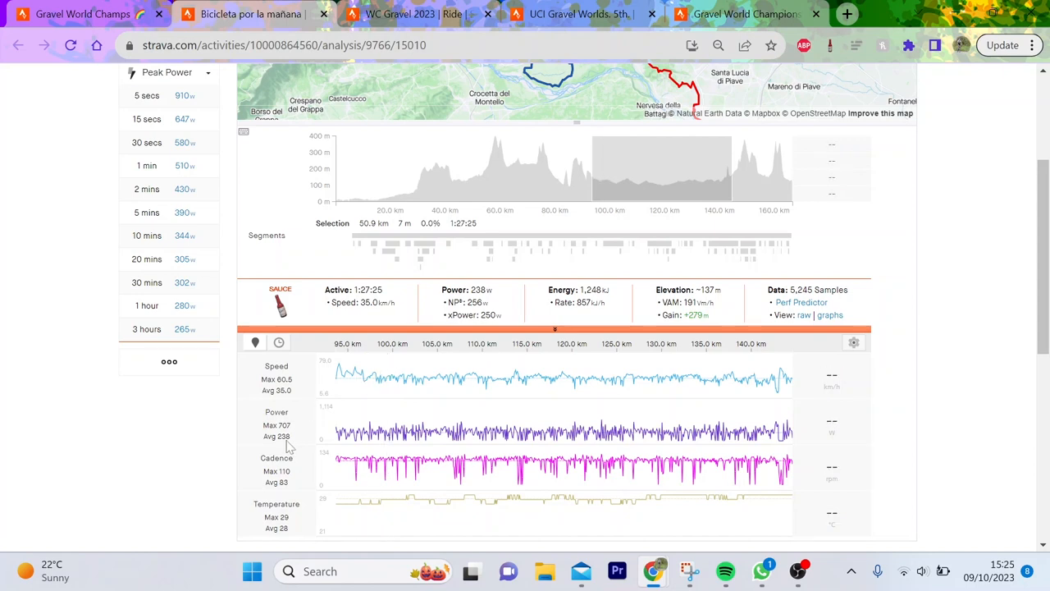
mouse_move(571, 139)
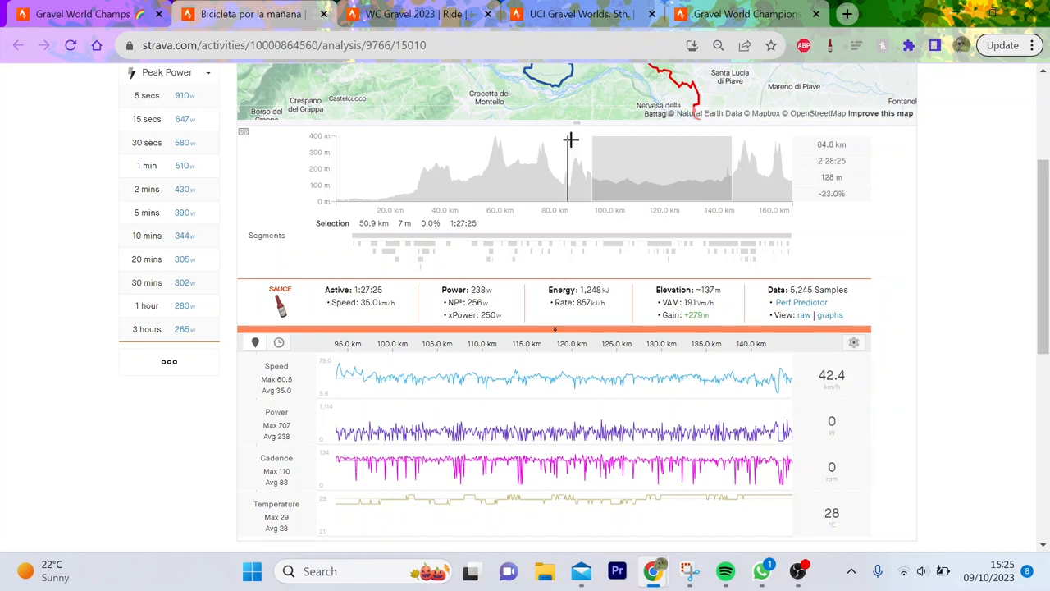
mouse_move(660, 251)
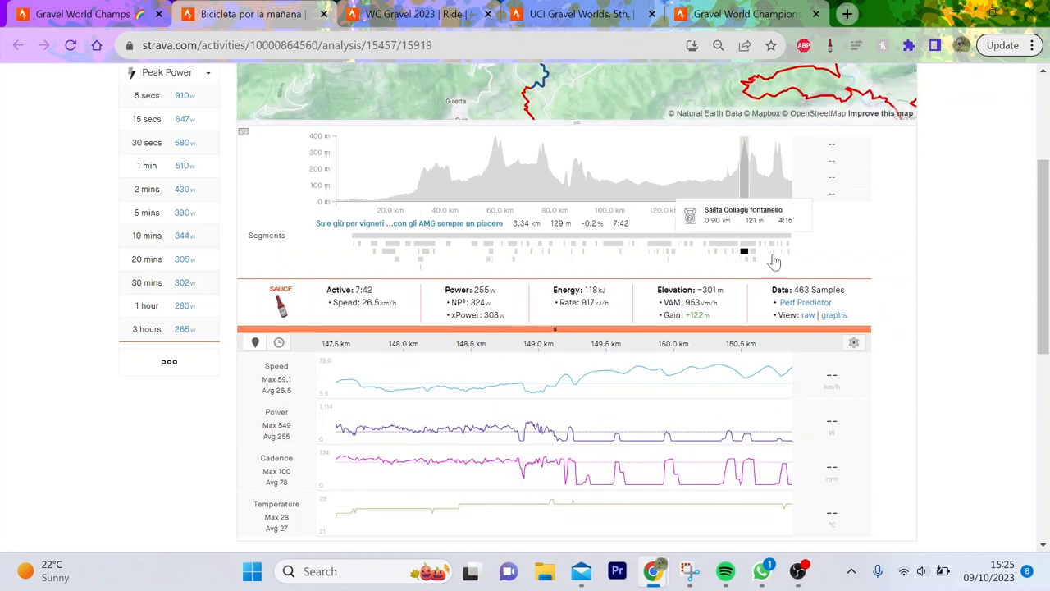
Switch to Keegan Swenson's ride, view its first photo, then open its Analysis charts (276 W).
click(82, 15)
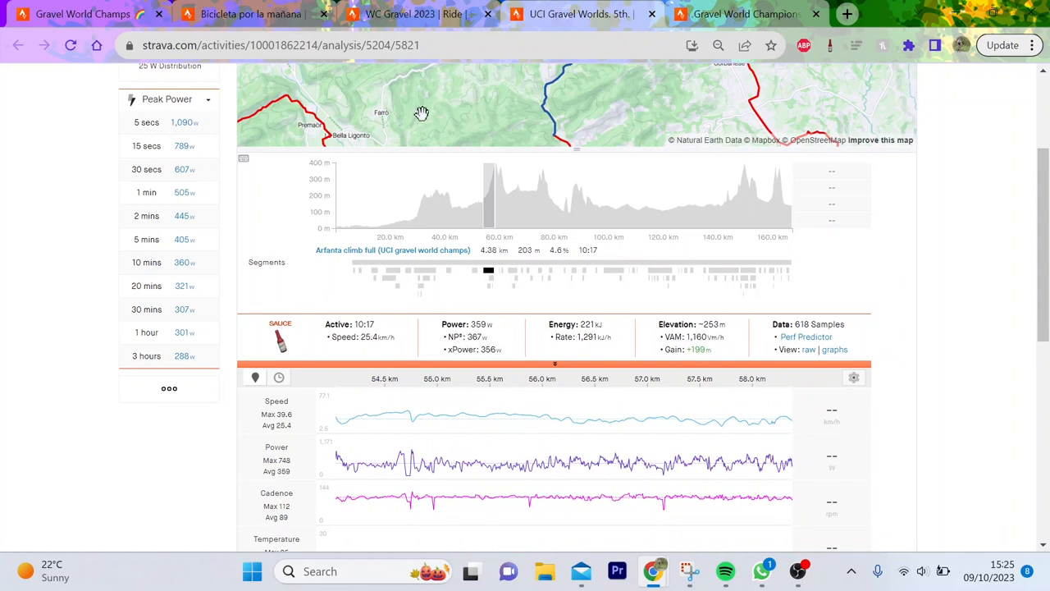
click(154, 135)
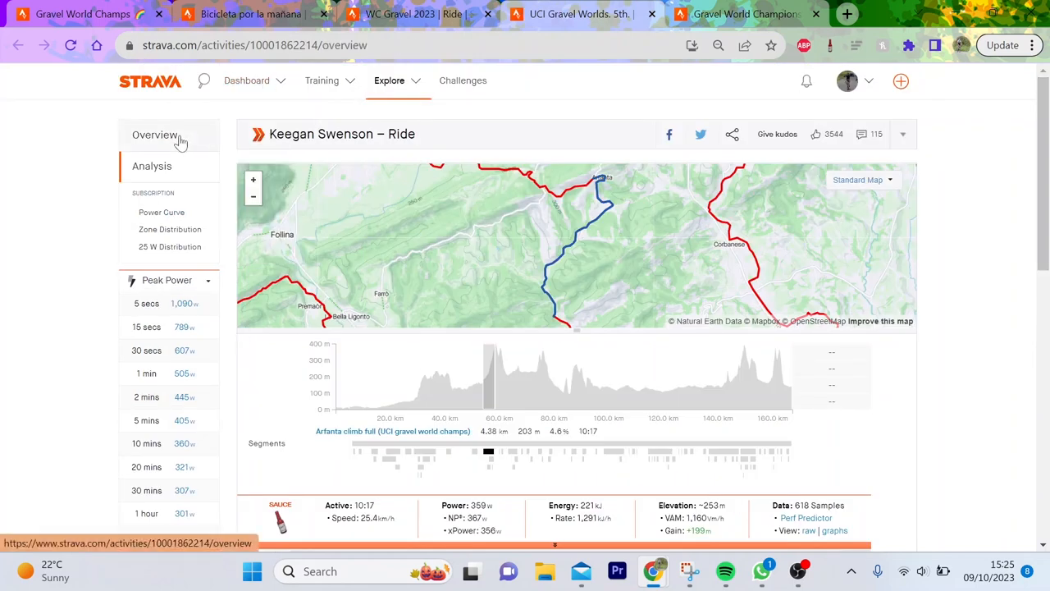
click(154, 134)
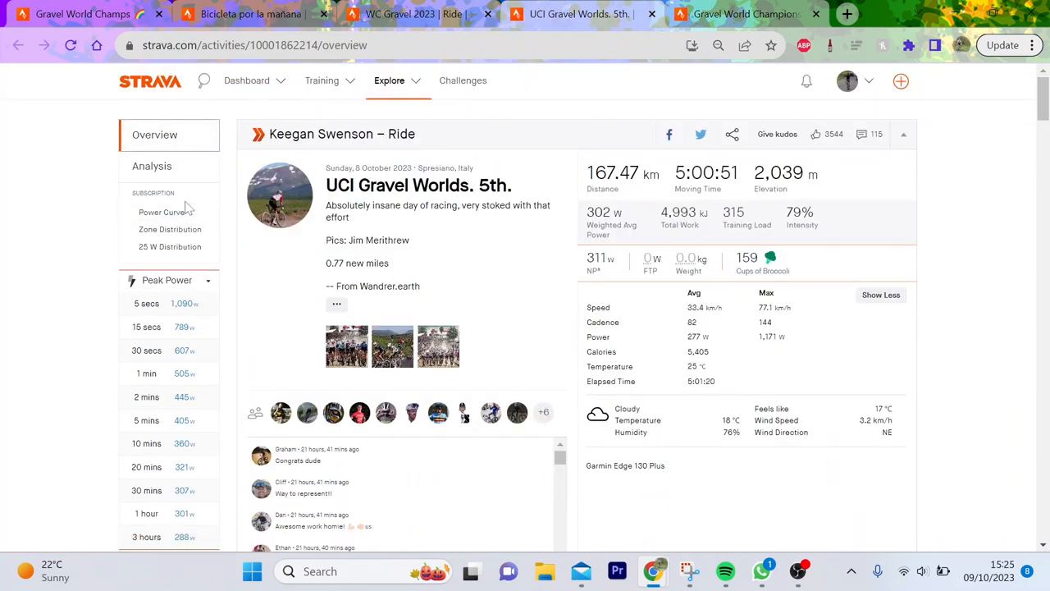
click(346, 346)
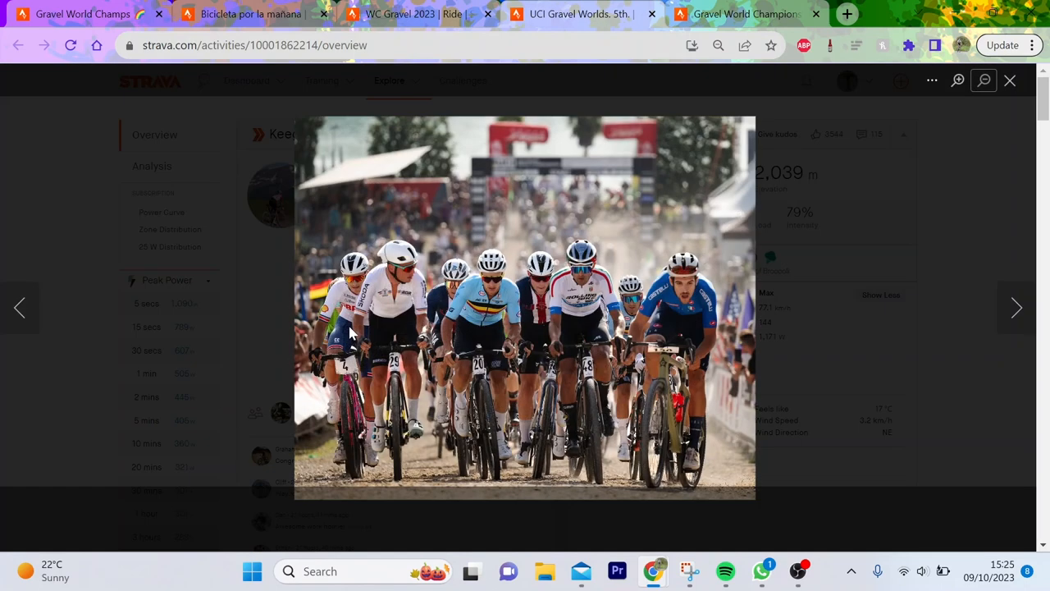
click(1015, 307)
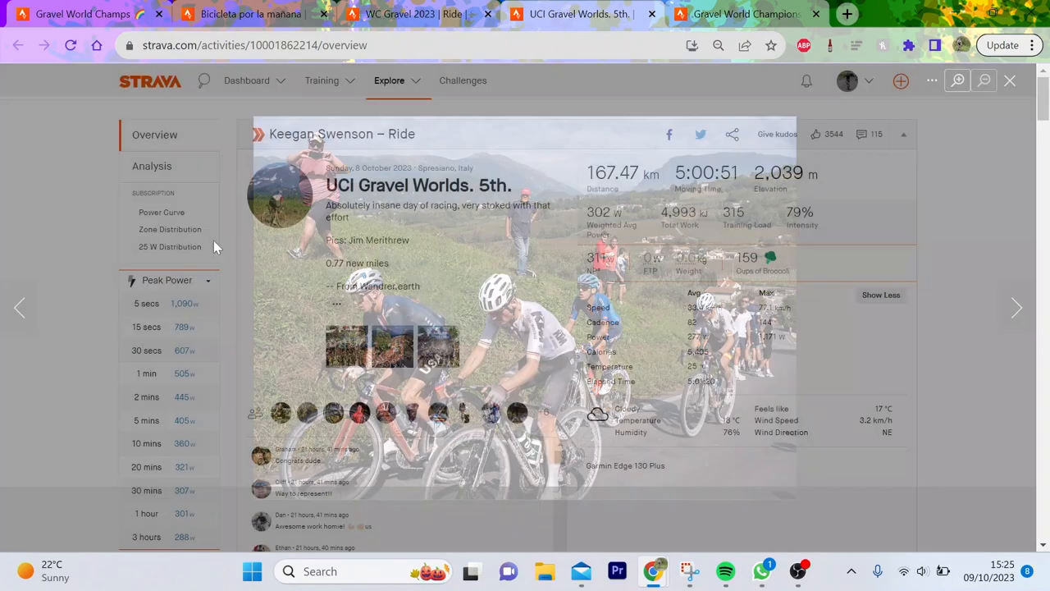
click(151, 166)
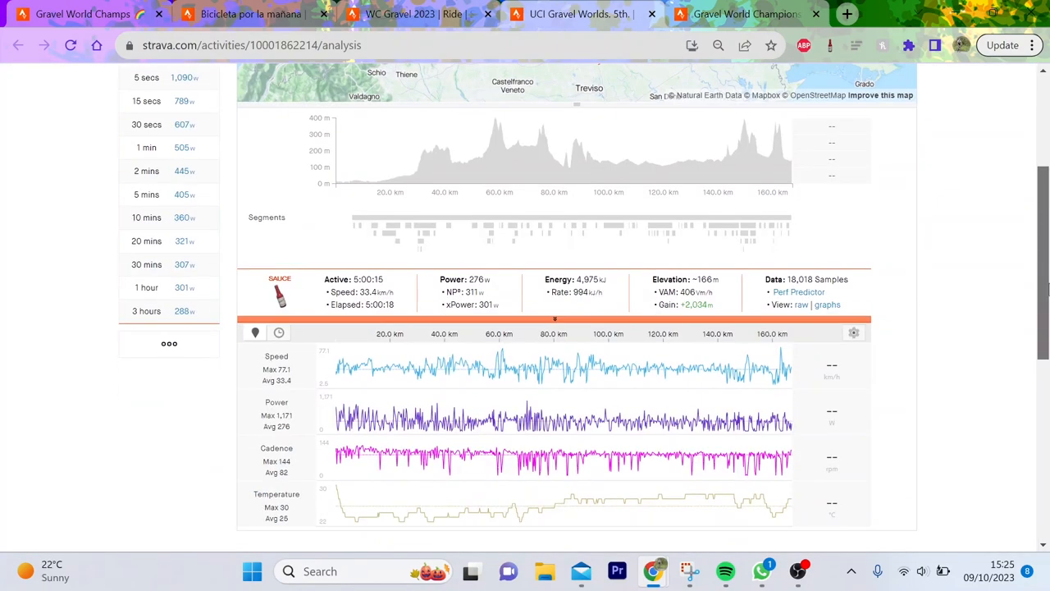
mouse_move(422, 246)
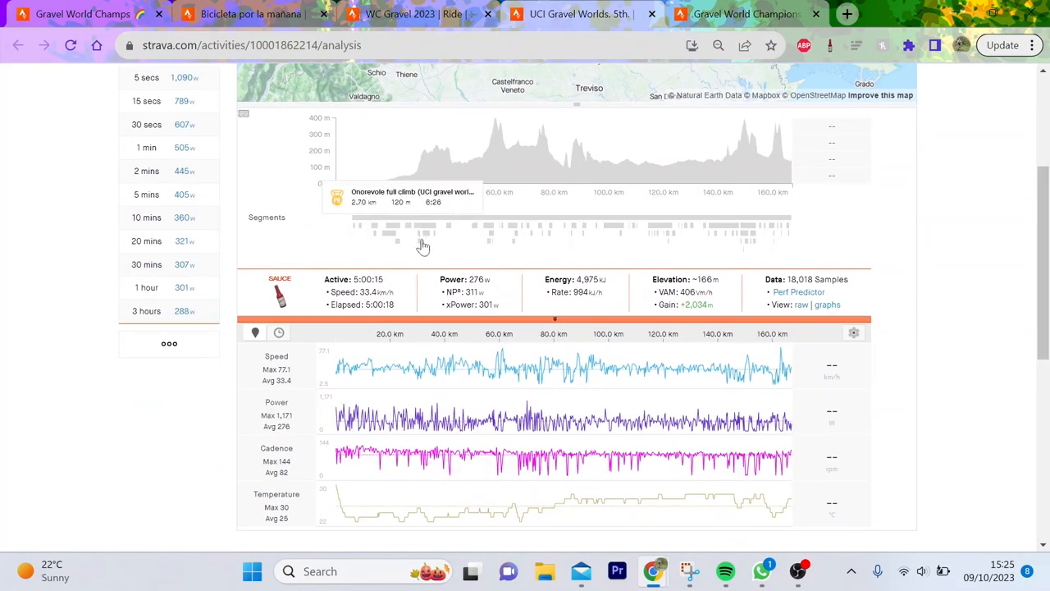
click(420, 242)
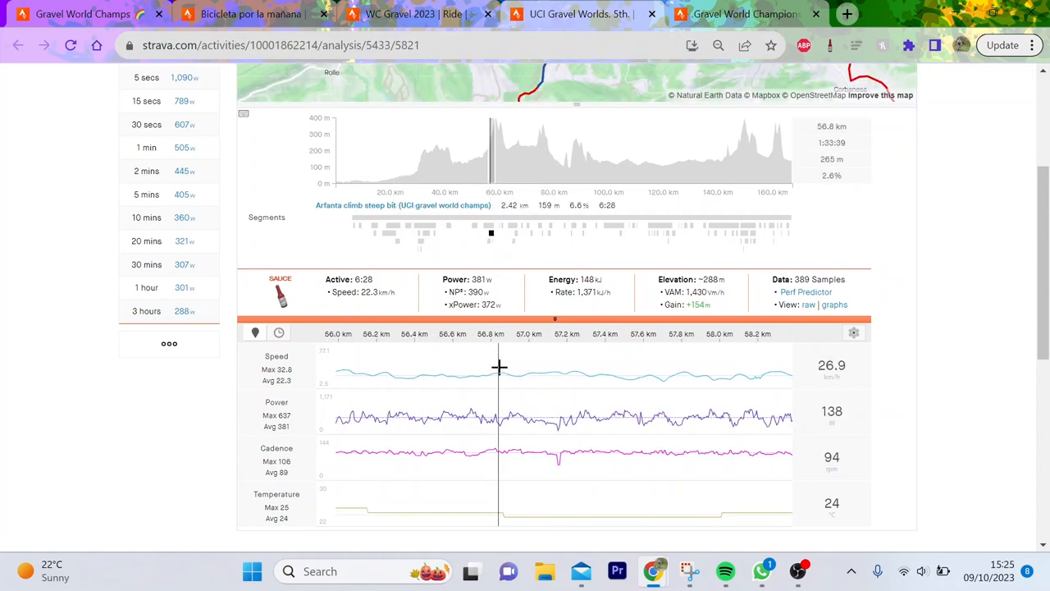
mouse_move(501, 367)
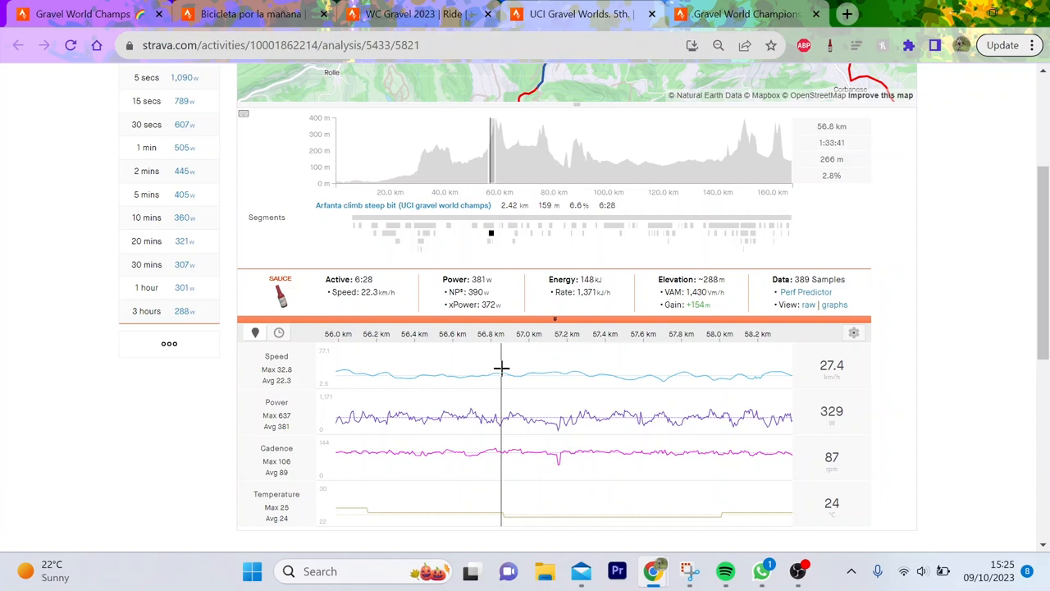
mouse_move(772, 232)
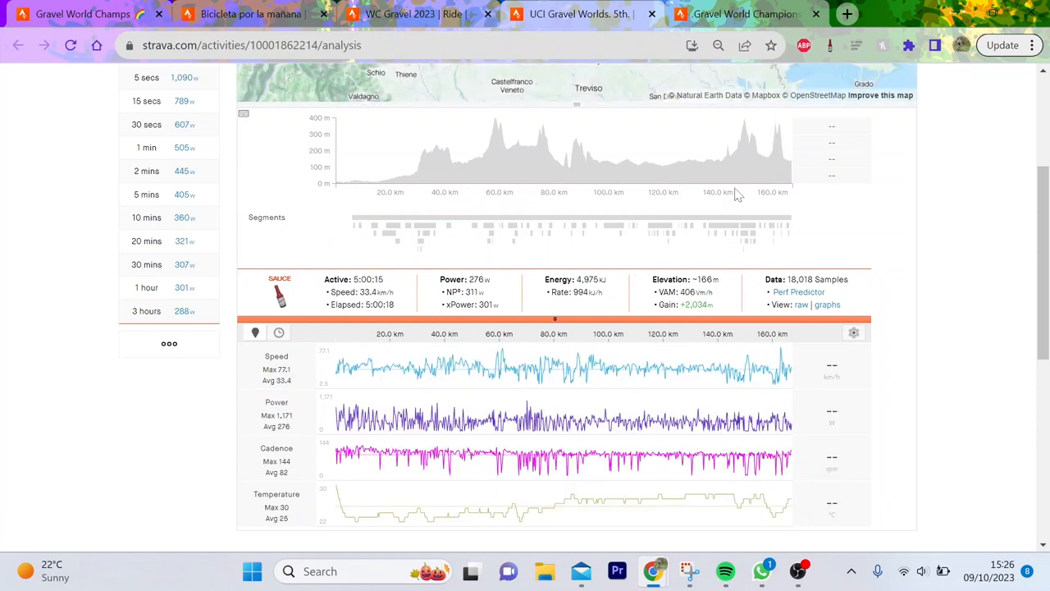
drag(595, 152, 697, 151)
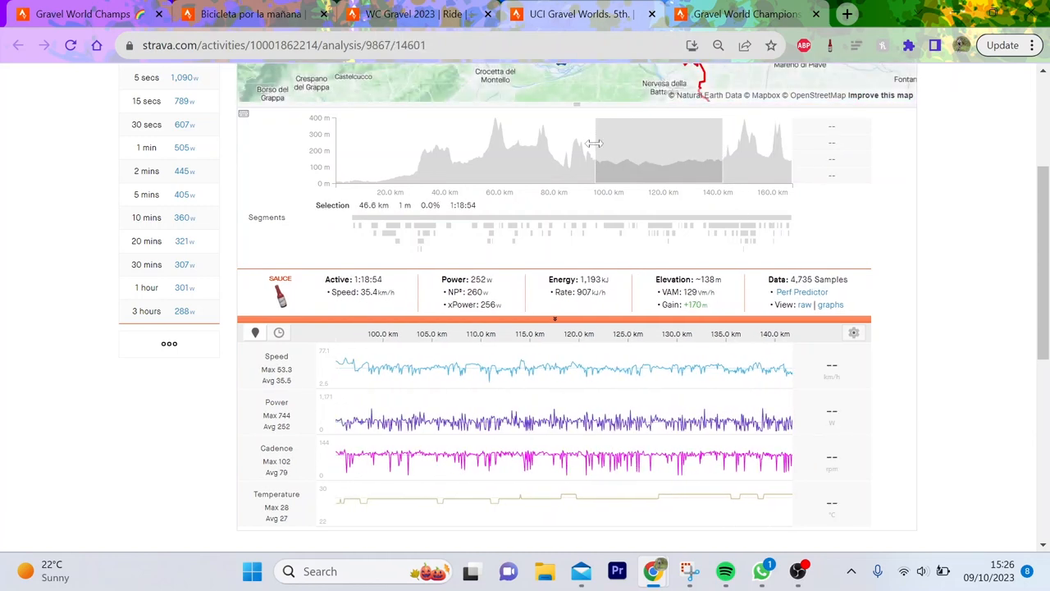
mouse_move(579, 155)
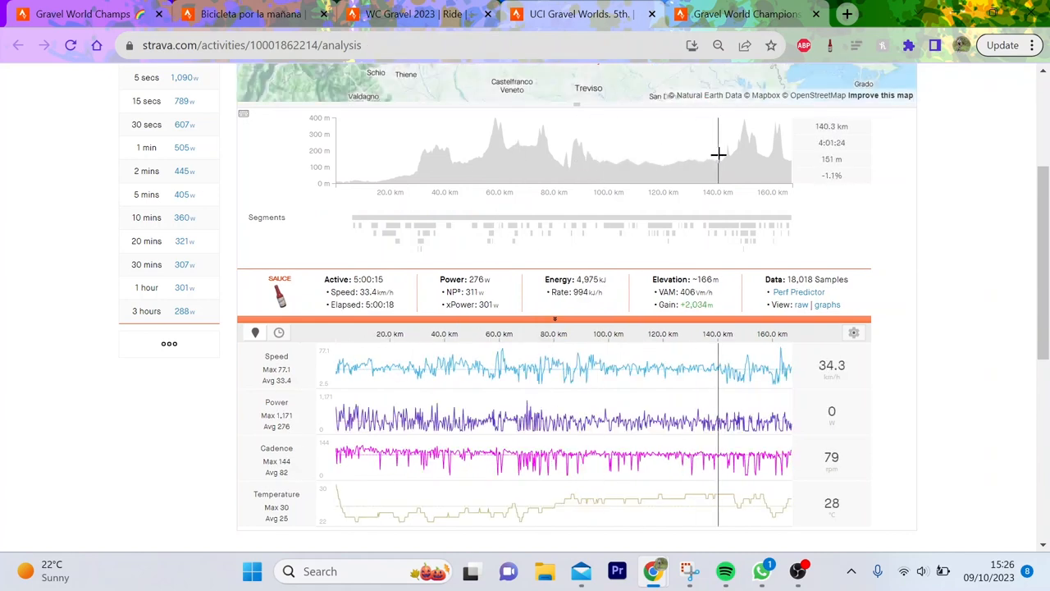
mouse_move(483, 217)
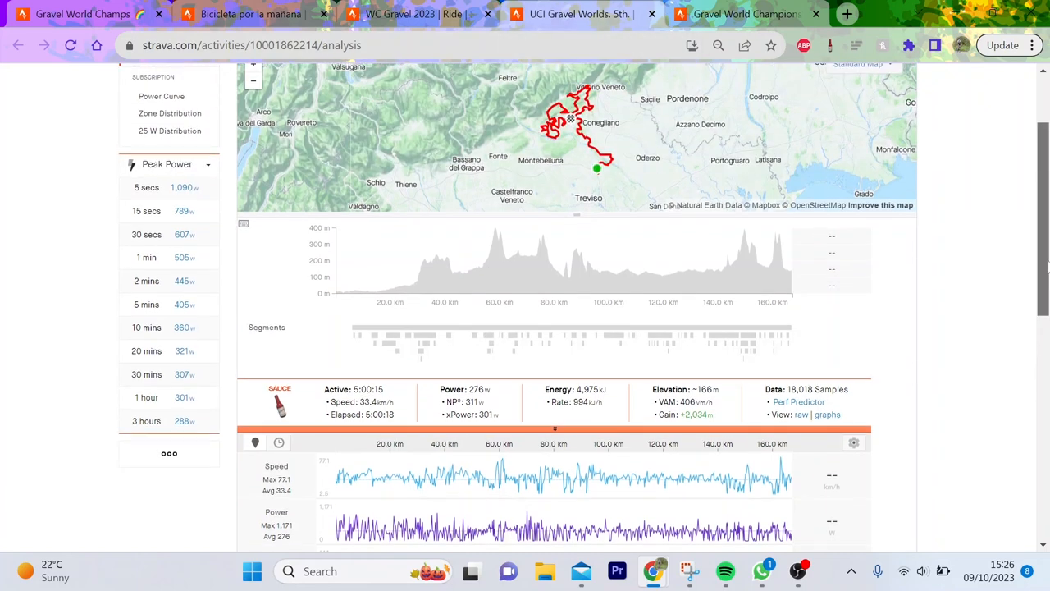
scroll(down, 3)
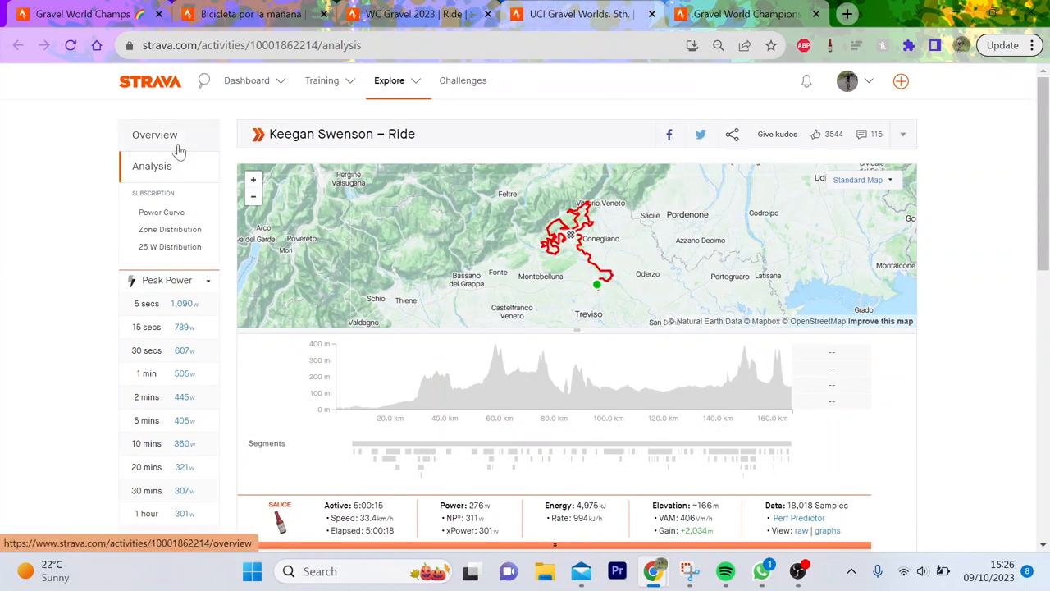
Return to Connor Swift's ride analysis, then load procyclingstats.com in a new tab.
click(154, 135)
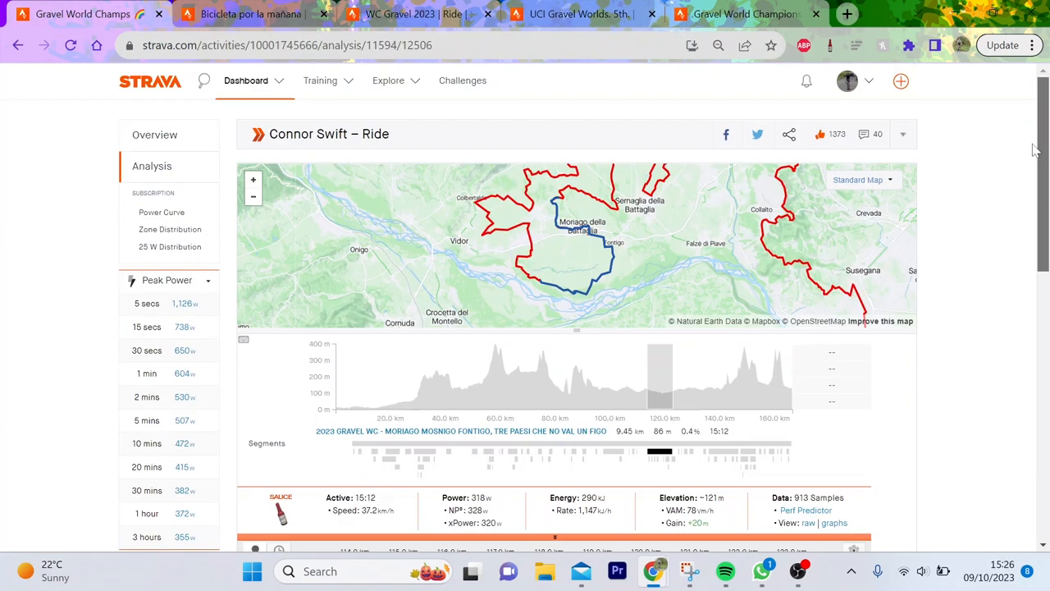
click(154, 135)
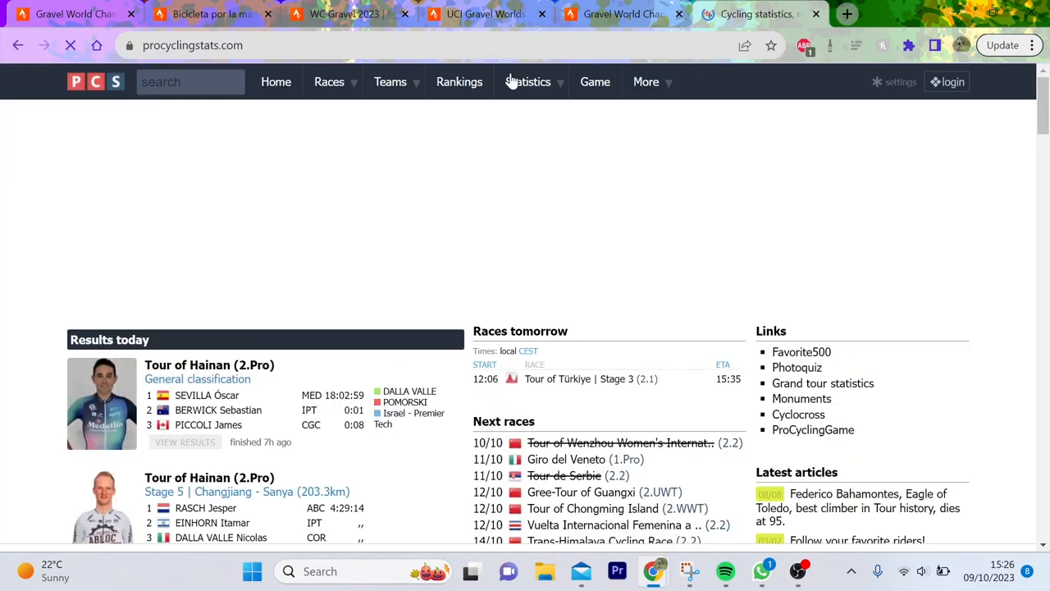
Search 'conn', check Sebastian Schönberger's profile, then return to the 2023 Gravel Worlds results.
text(conn)
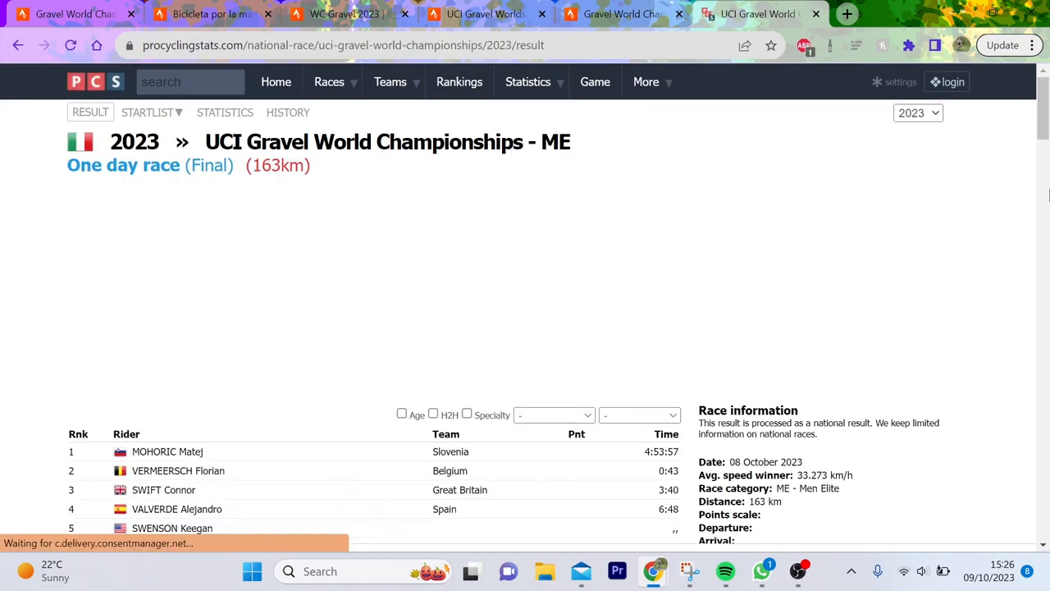
scroll(down, 3)
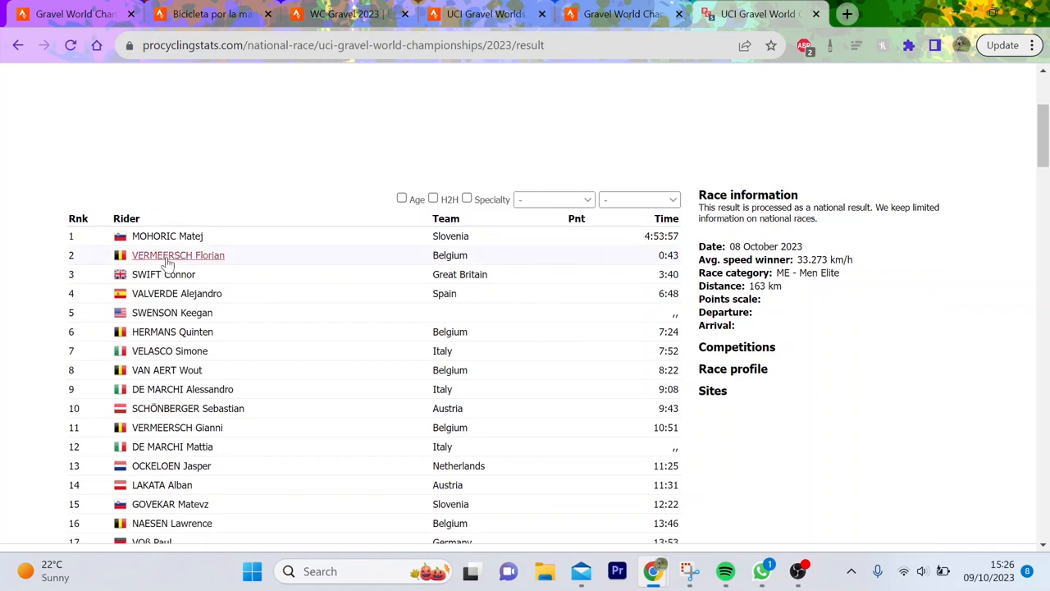
mouse_move(178, 314)
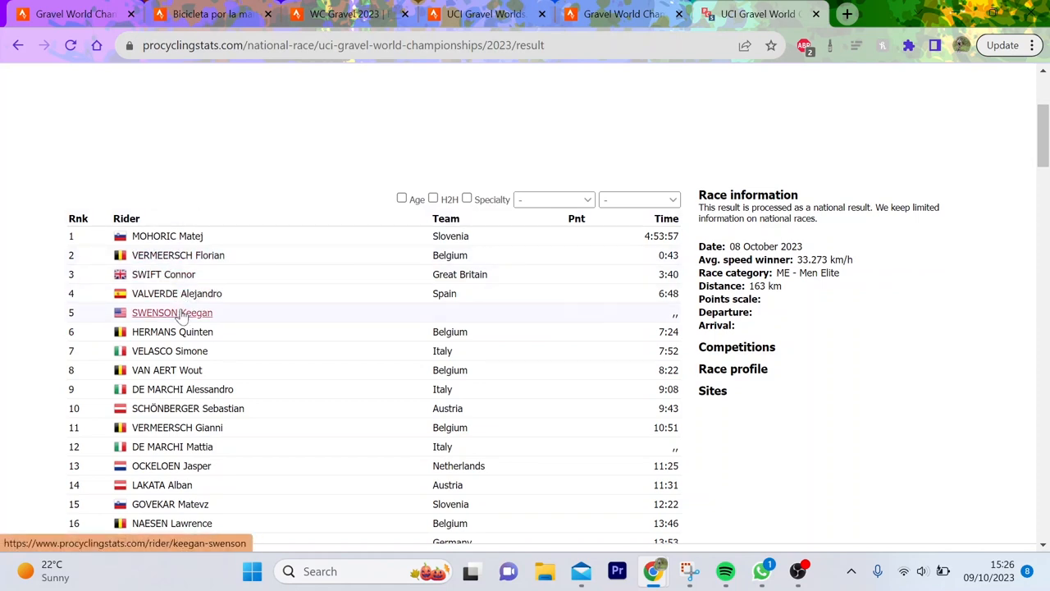
mouse_move(169, 350)
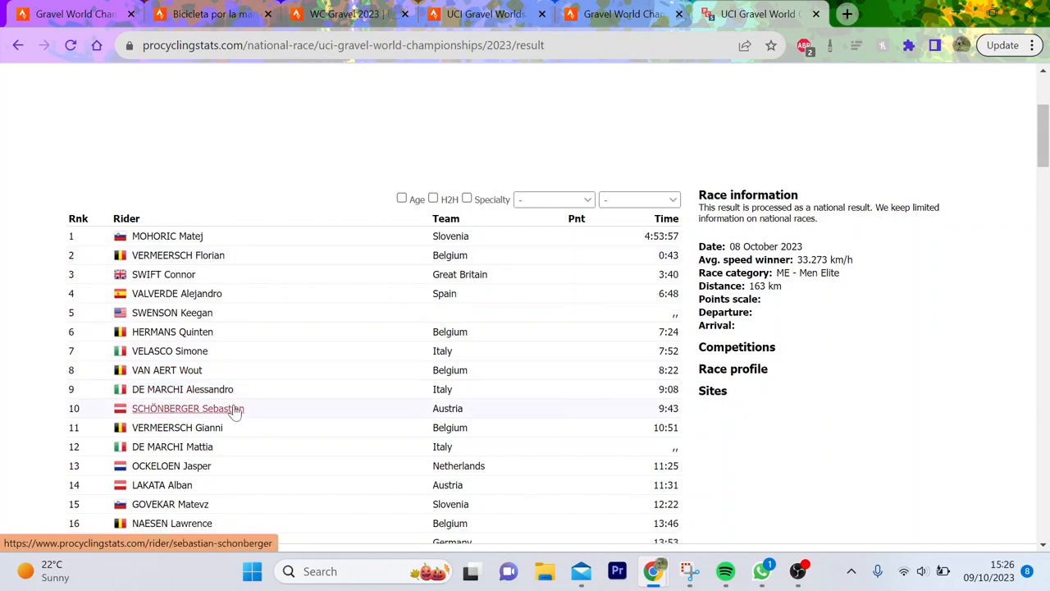
click(188, 409)
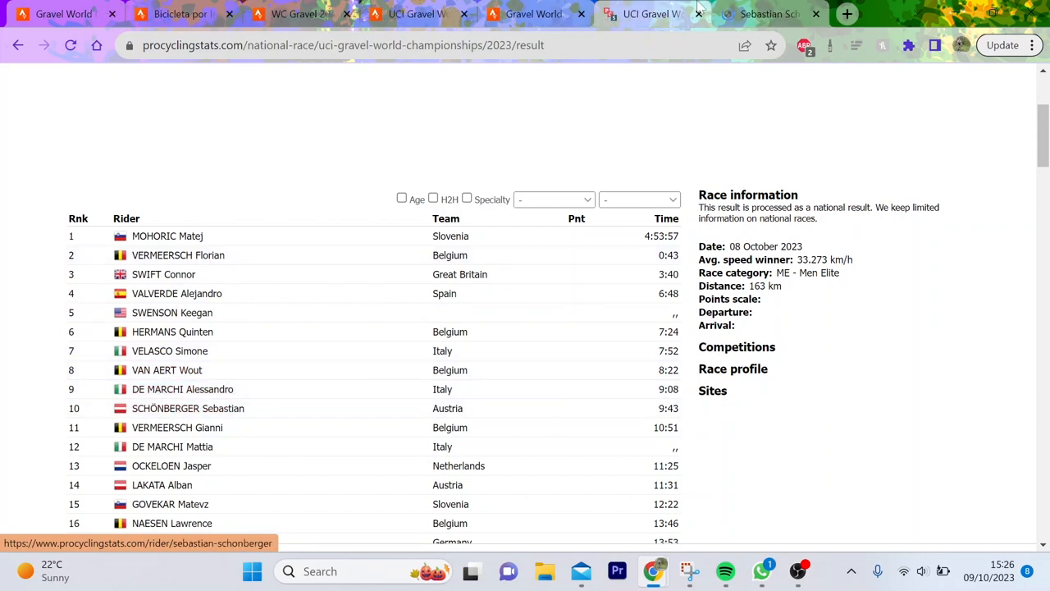
click(187, 409)
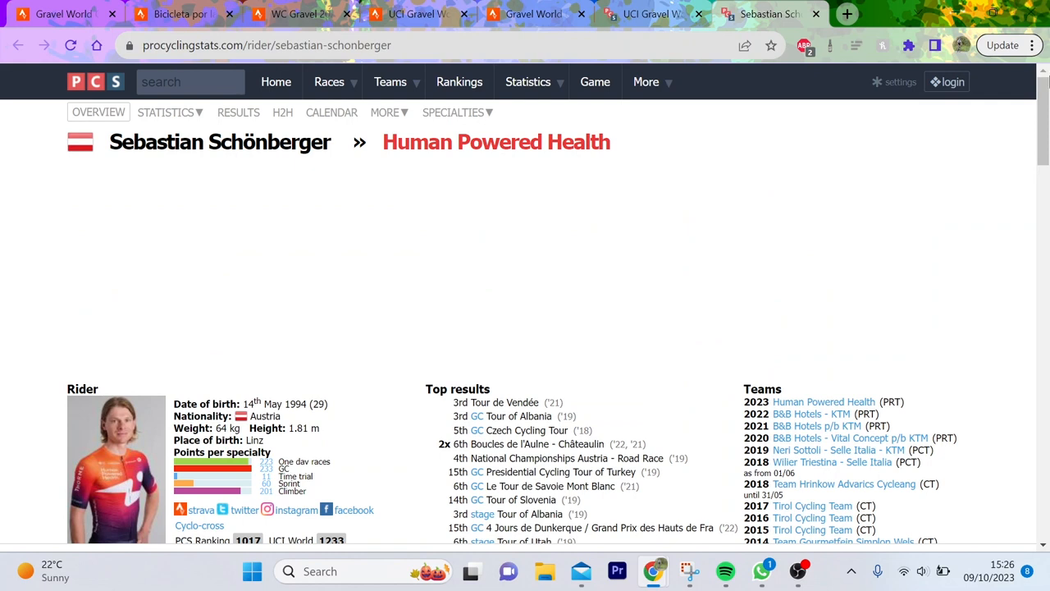
scroll(down, 3)
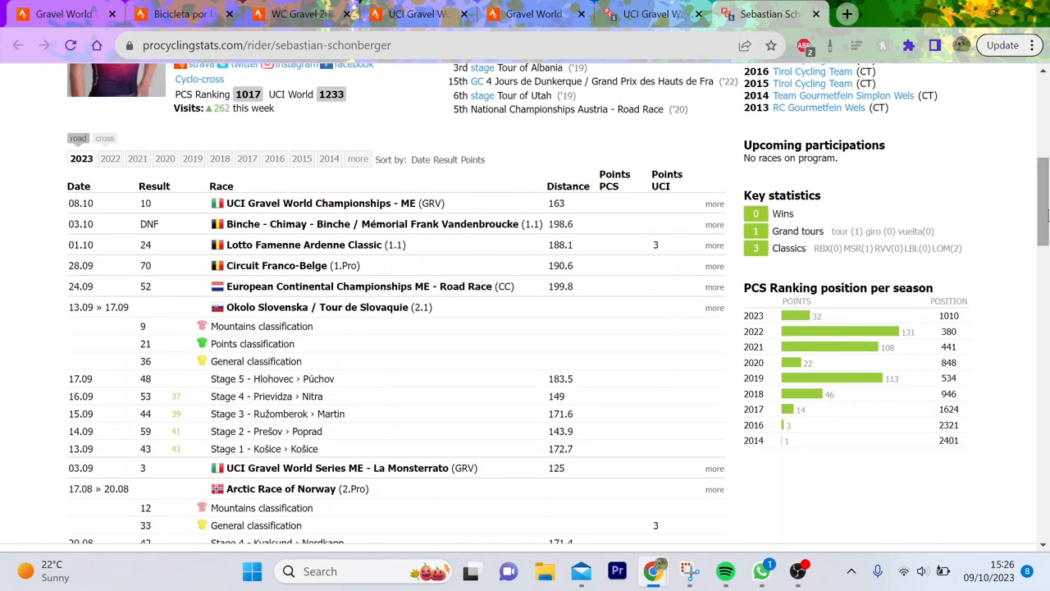
click(314, 203)
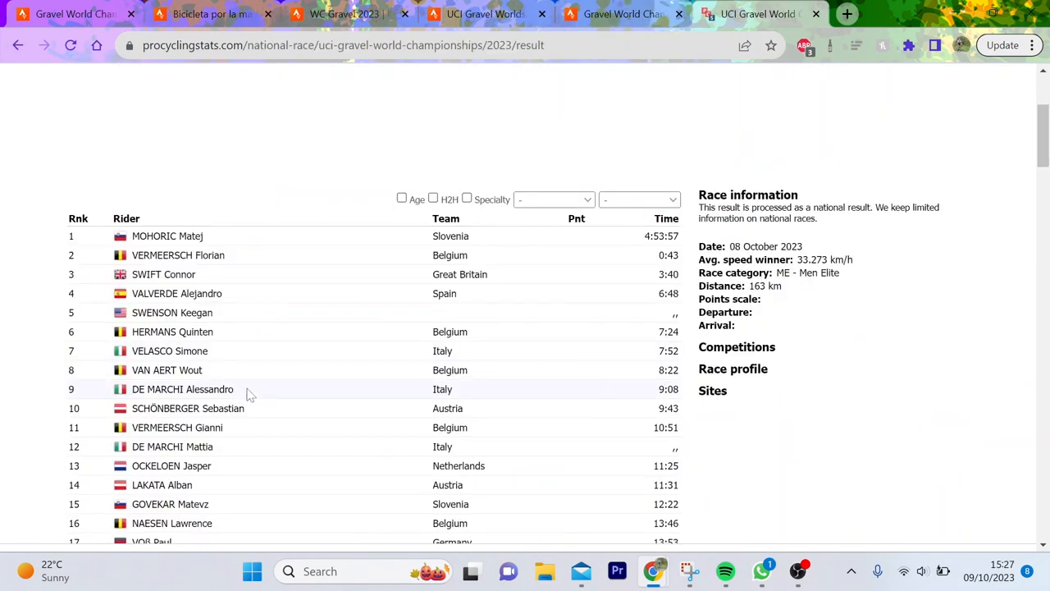
mouse_move(216, 397)
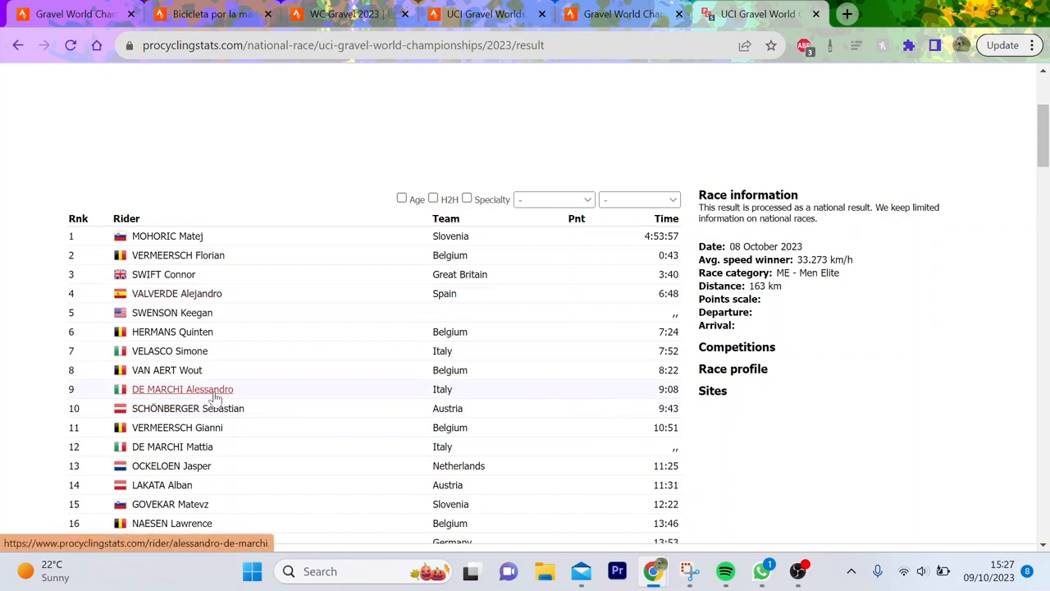
mouse_move(193, 331)
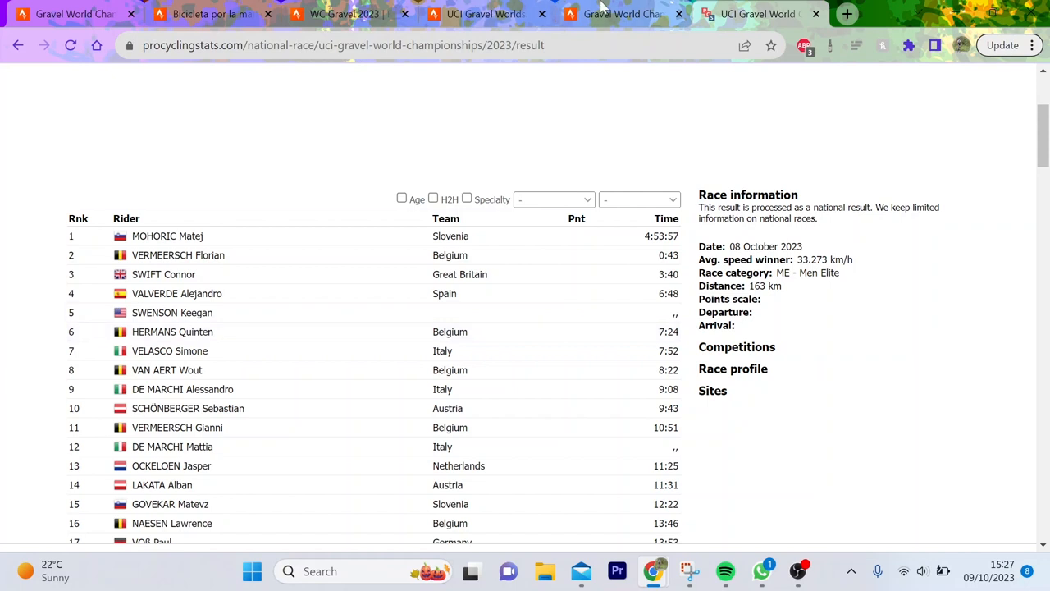
View Matej Mohoric's ride and close his victory photo, then go back to Keegan Swenson's ride.
click(623, 14)
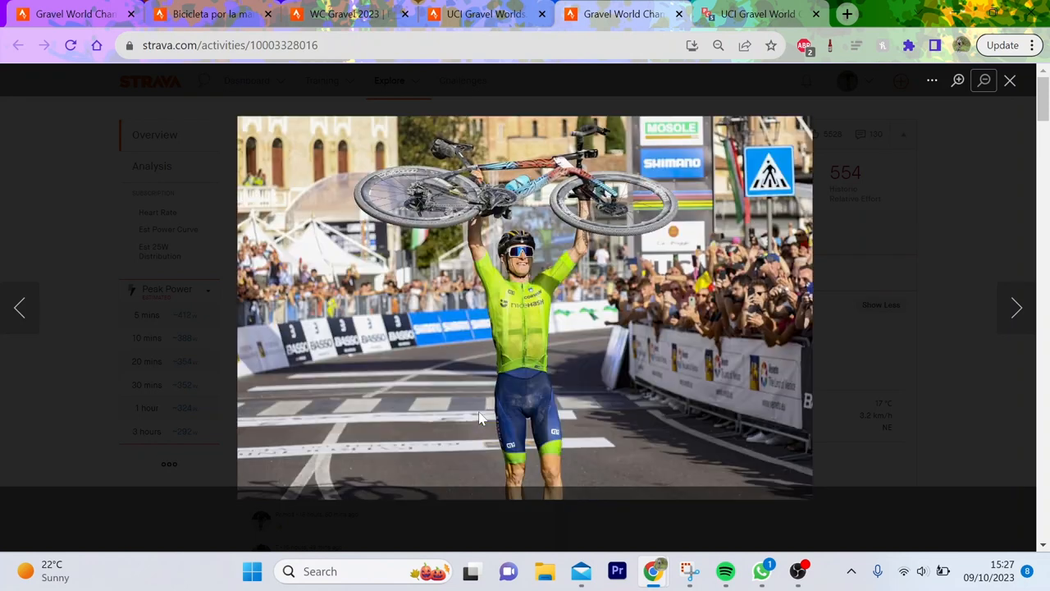
mouse_move(406, 408)
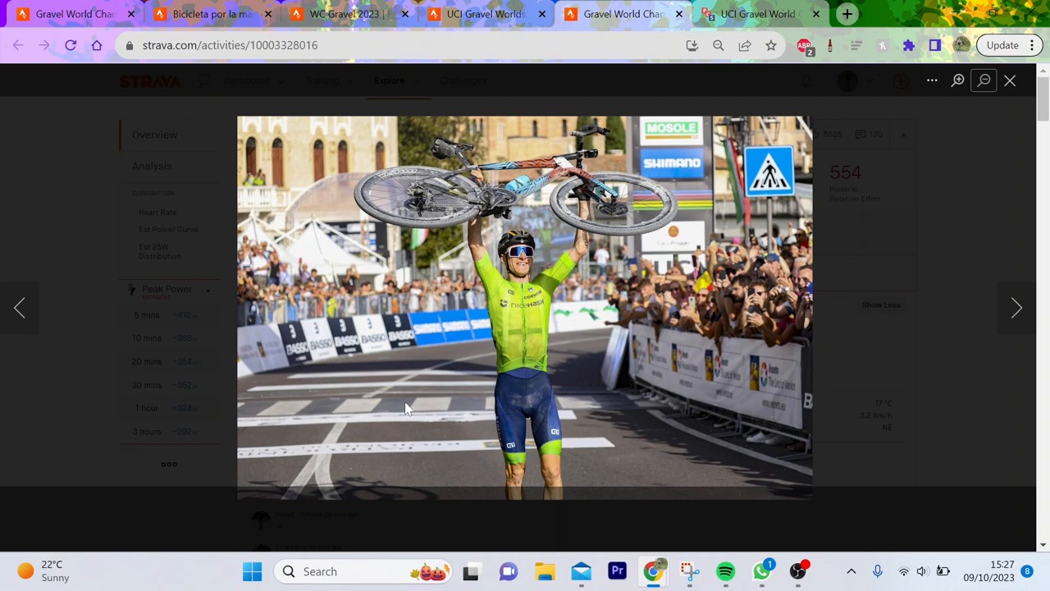
click(1010, 81)
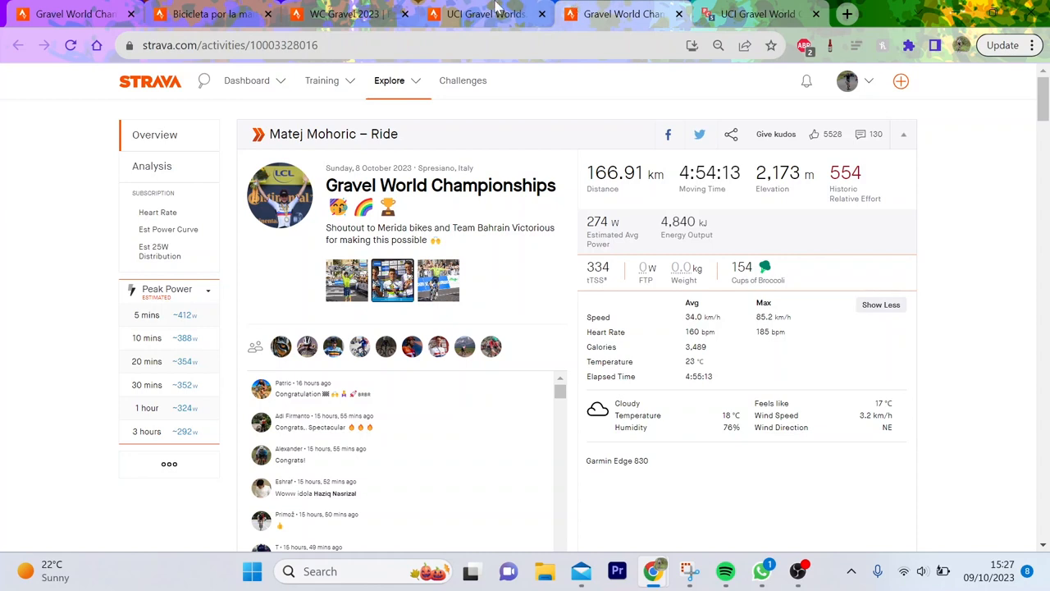
click(350, 14)
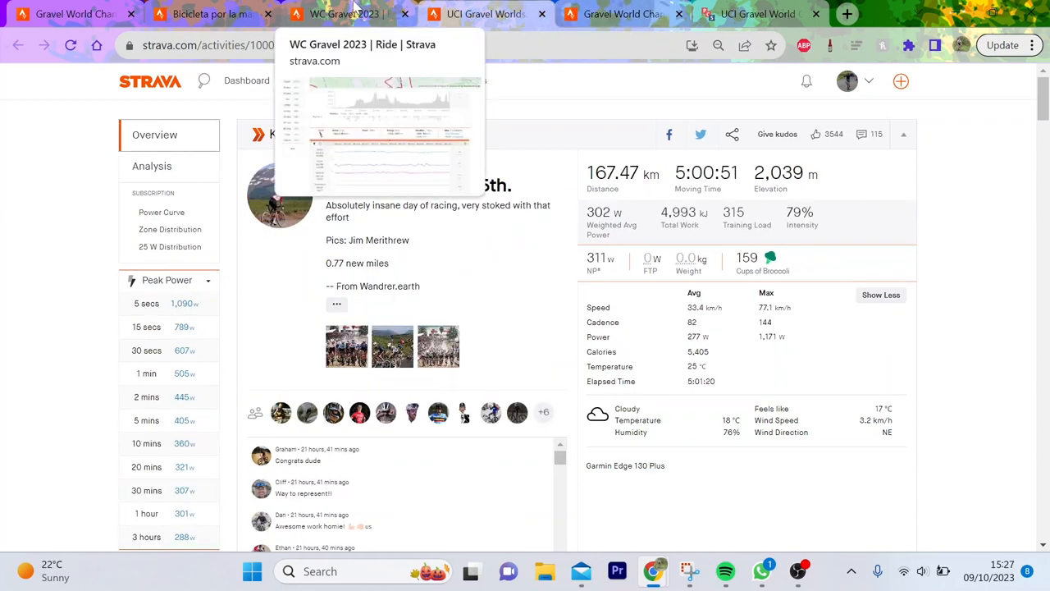